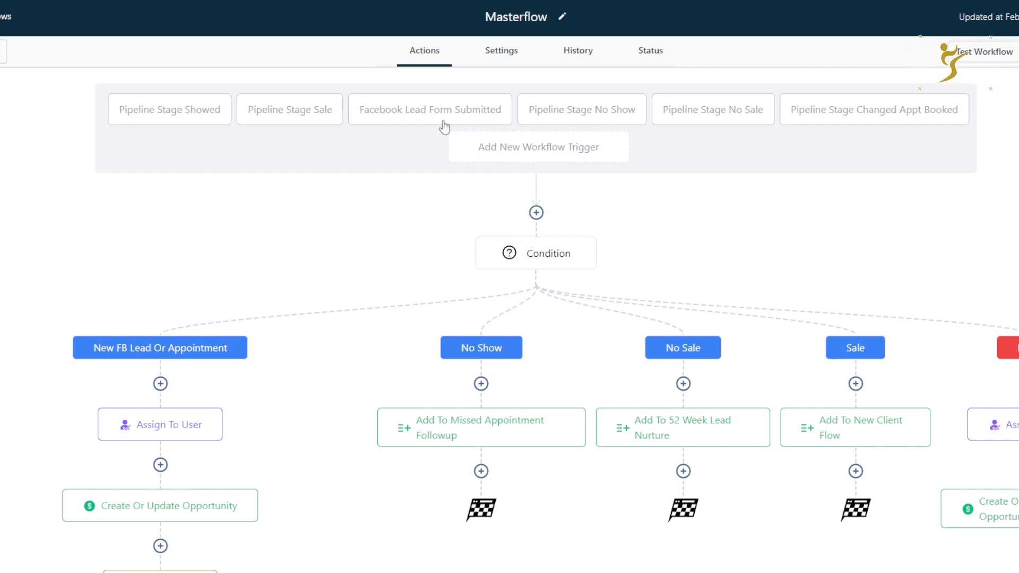
mouse_move(238, 129)
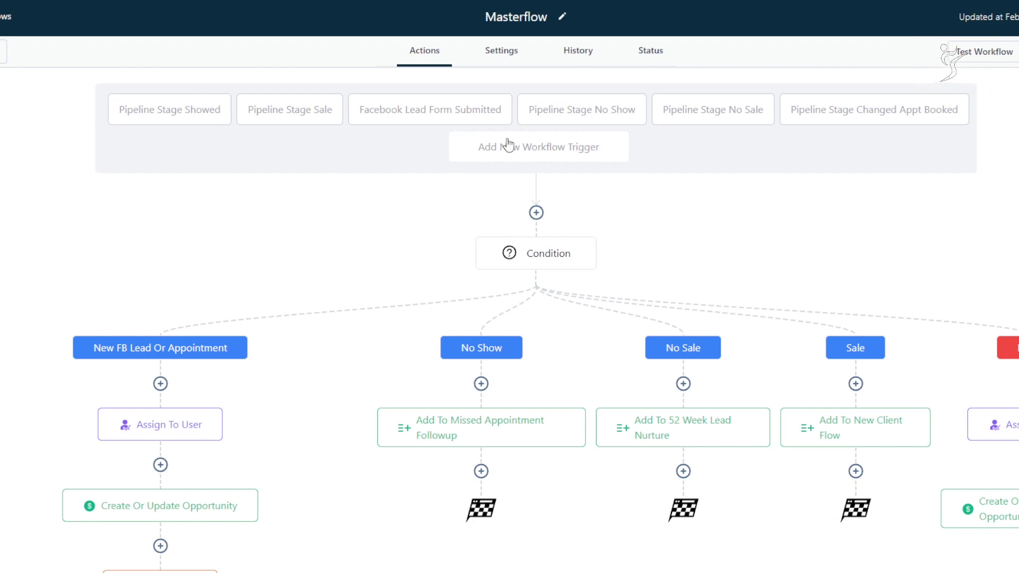
mouse_move(516, 140)
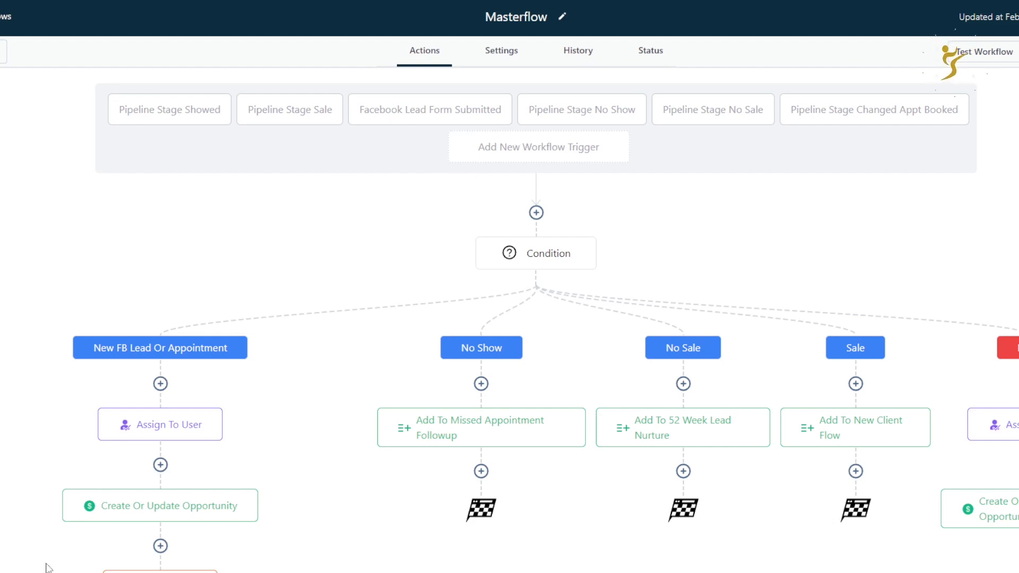
mouse_move(428, 226)
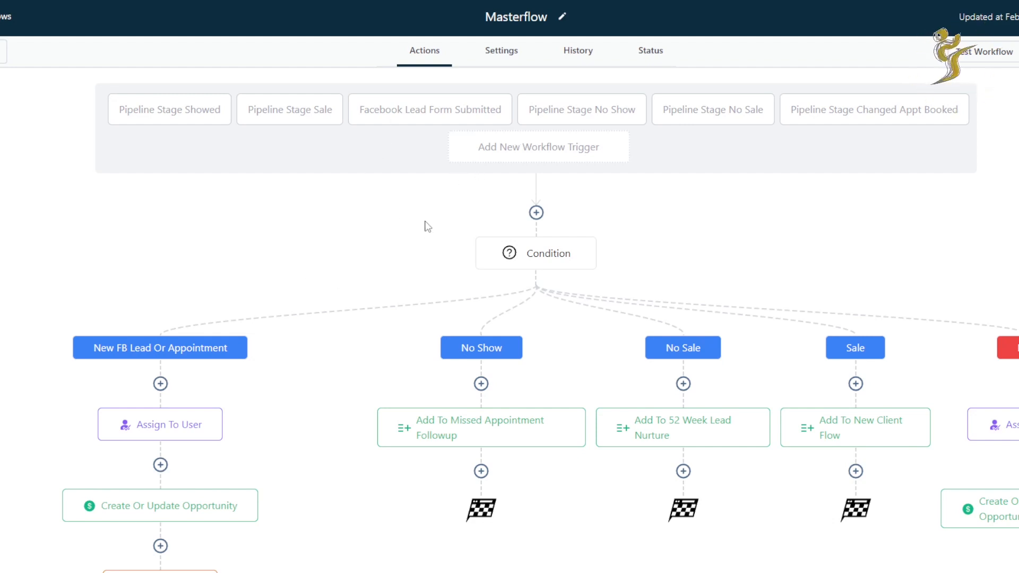
mouse_move(556, 133)
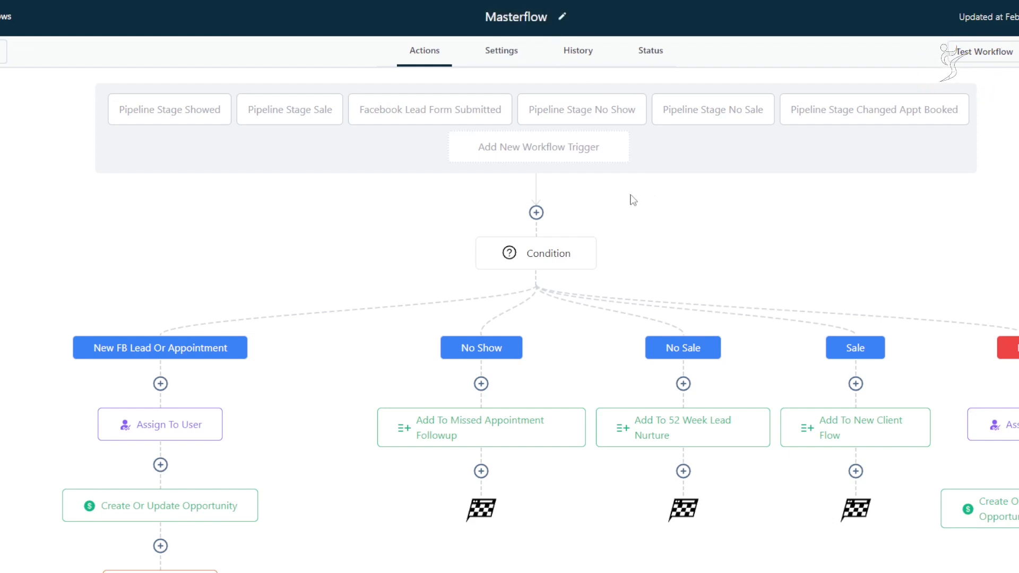
mouse_move(555, 266)
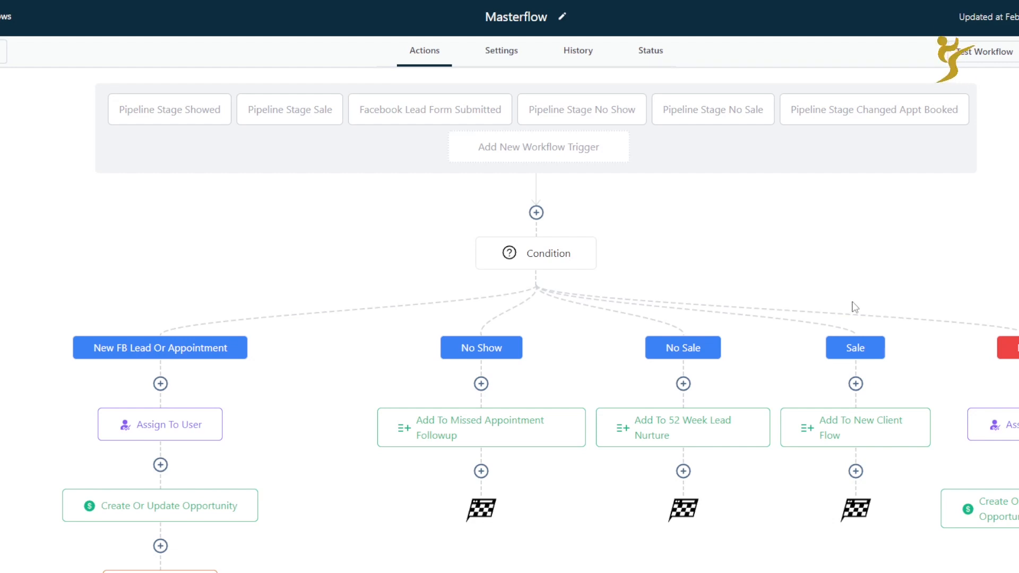
mouse_move(663, 376)
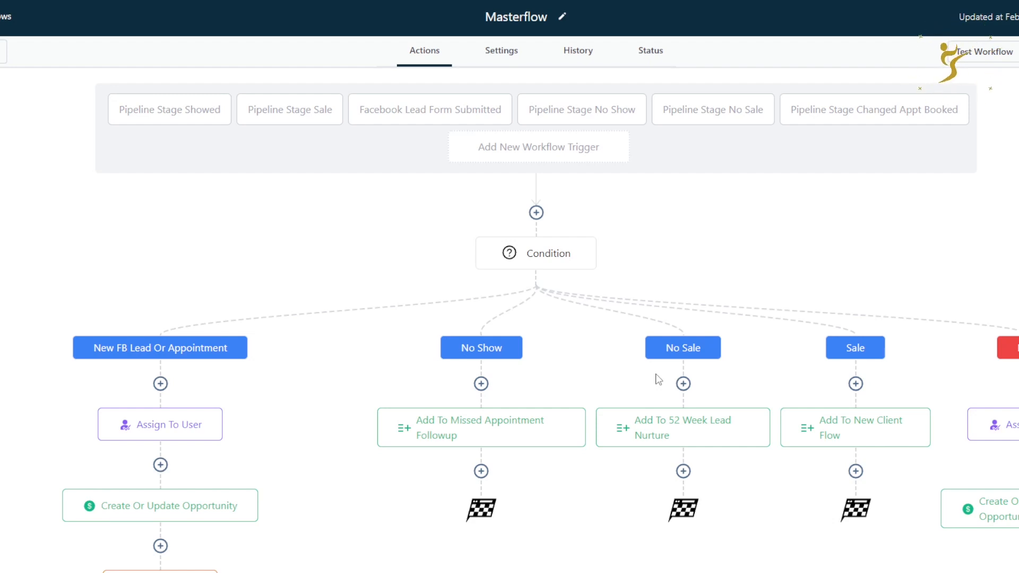
mouse_move(368, 328)
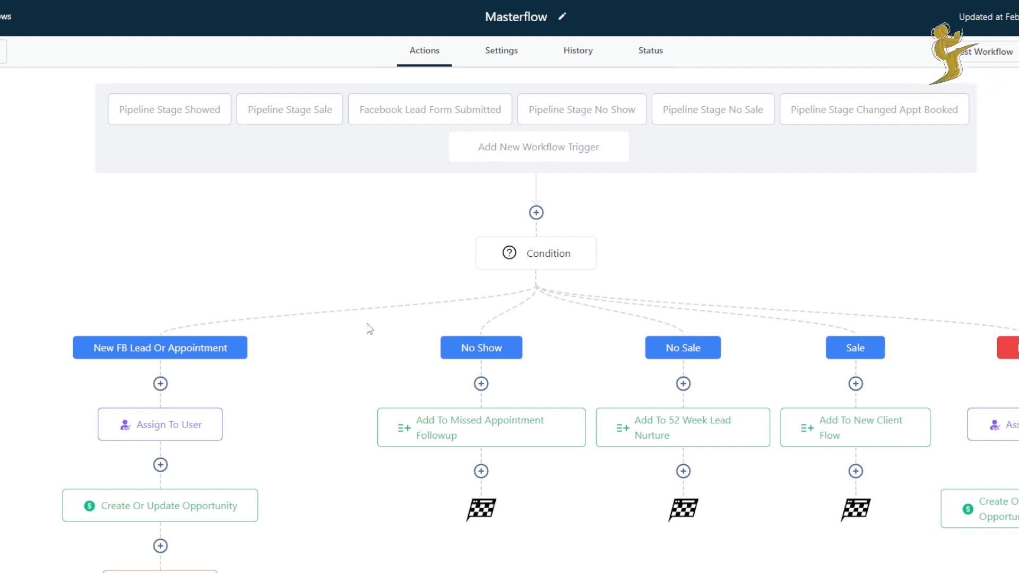
mouse_move(694, 311)
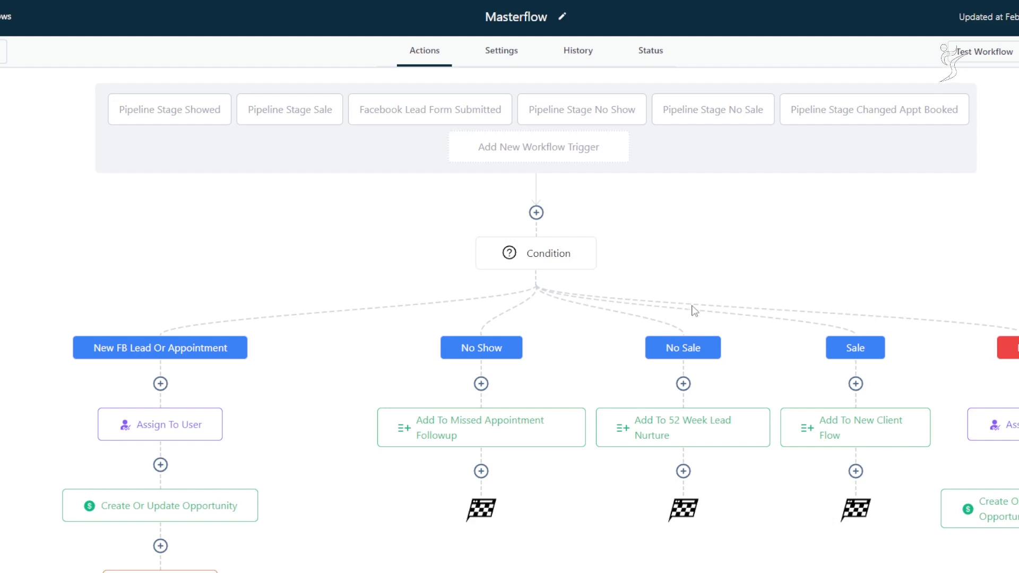
mouse_move(604, 361)
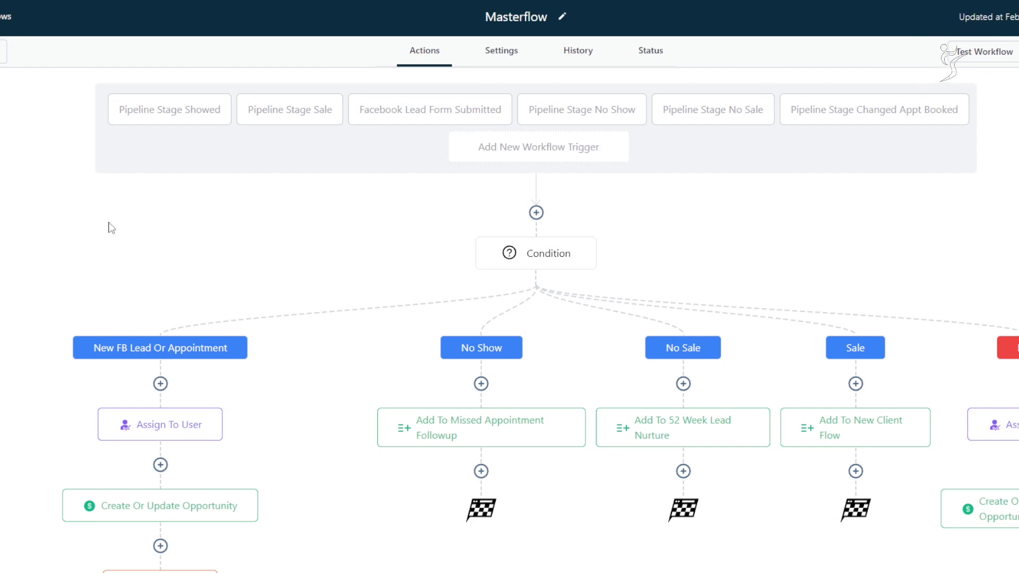
mouse_move(765, 115)
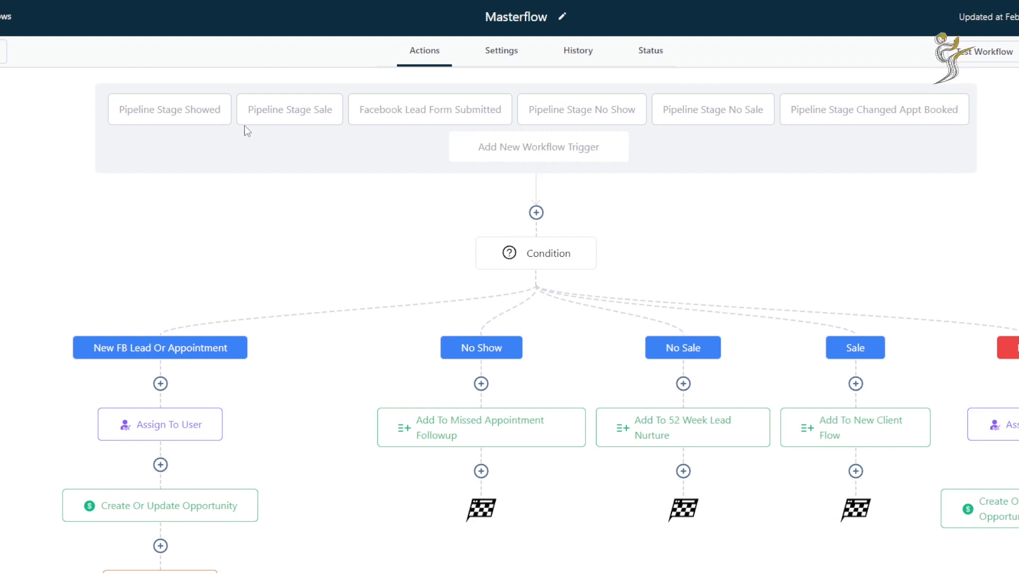
mouse_move(387, 55)
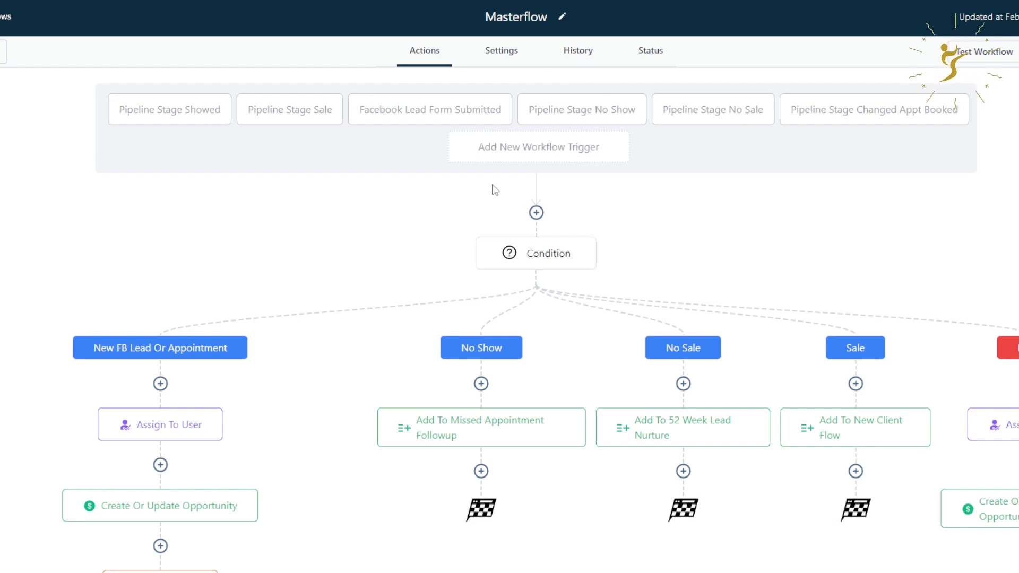
mouse_move(547, 192)
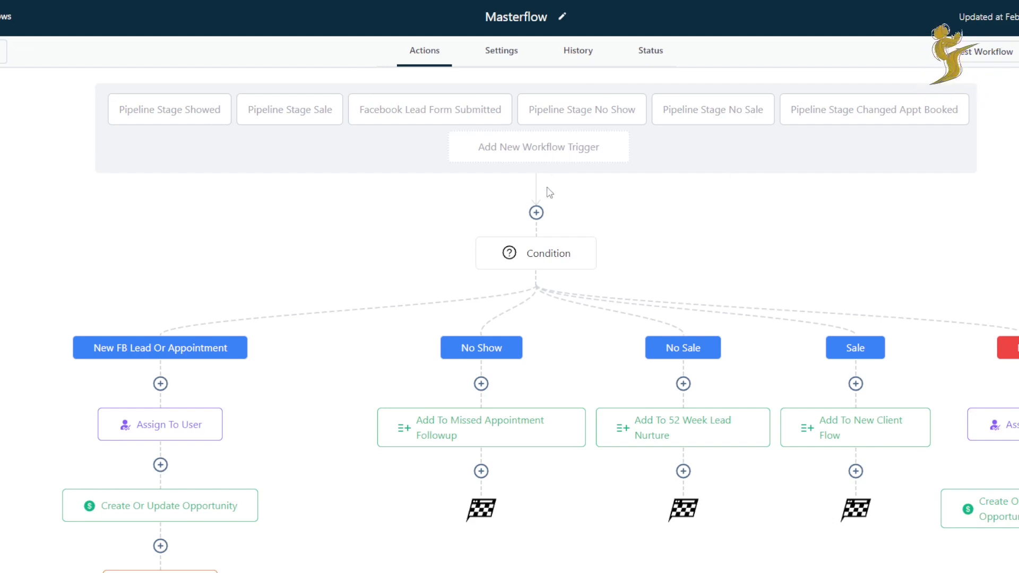
mouse_move(414, 208)
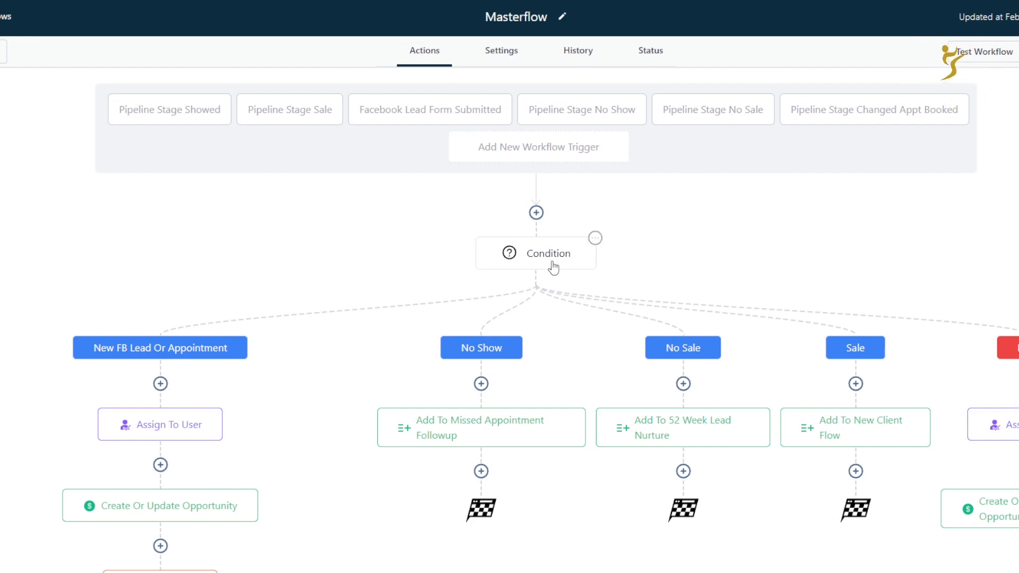
mouse_move(586, 266)
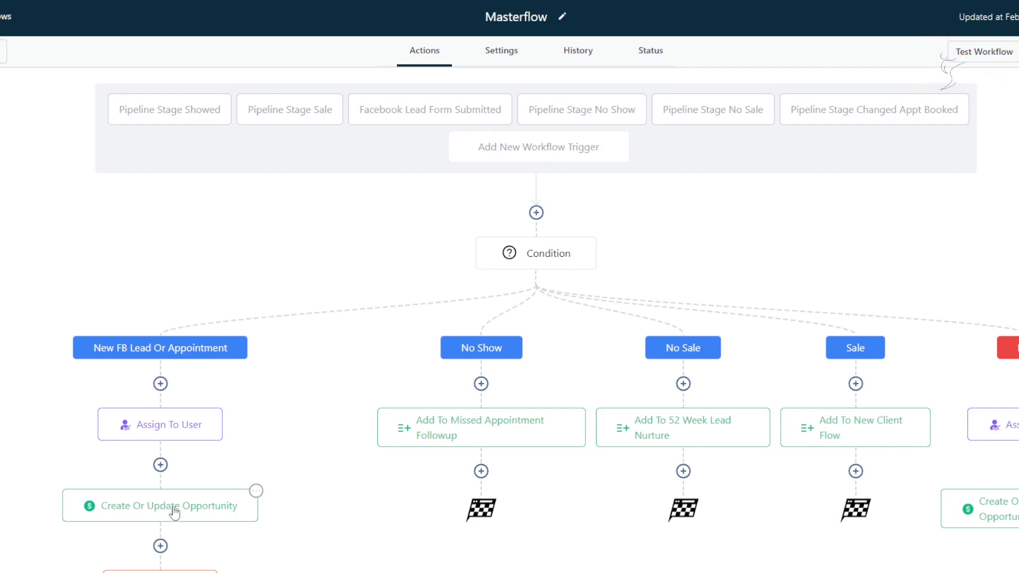
mouse_move(523, 436)
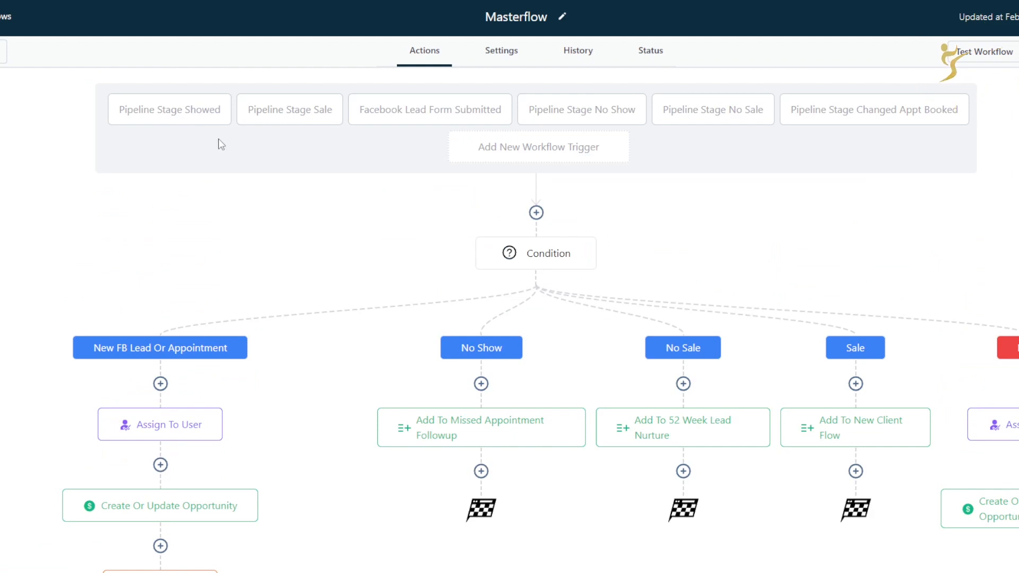
Check the Pipeline Stage Showed trigger, then search actions for 'if' above the Condition
click(168, 109)
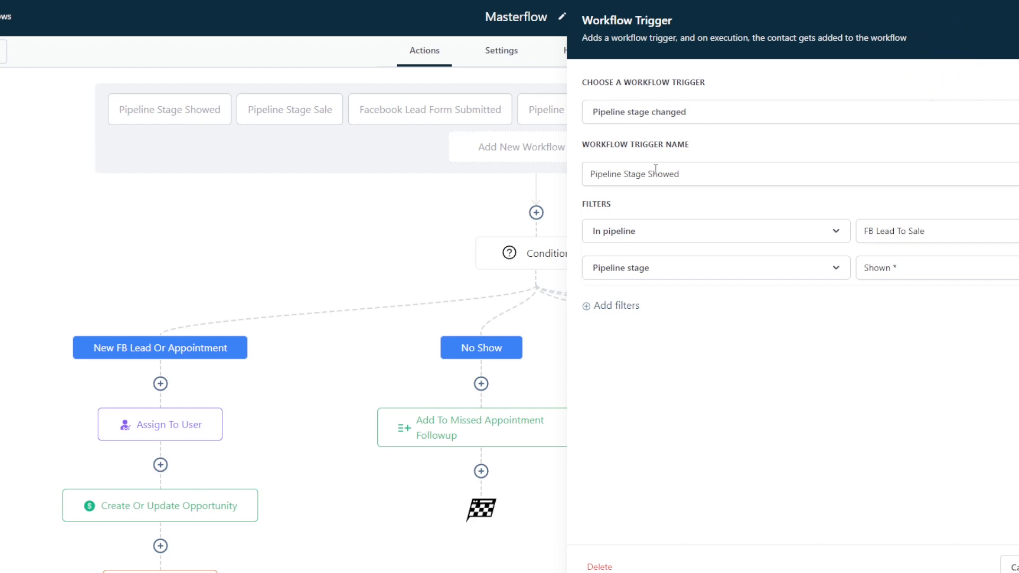
double_click(640, 173)
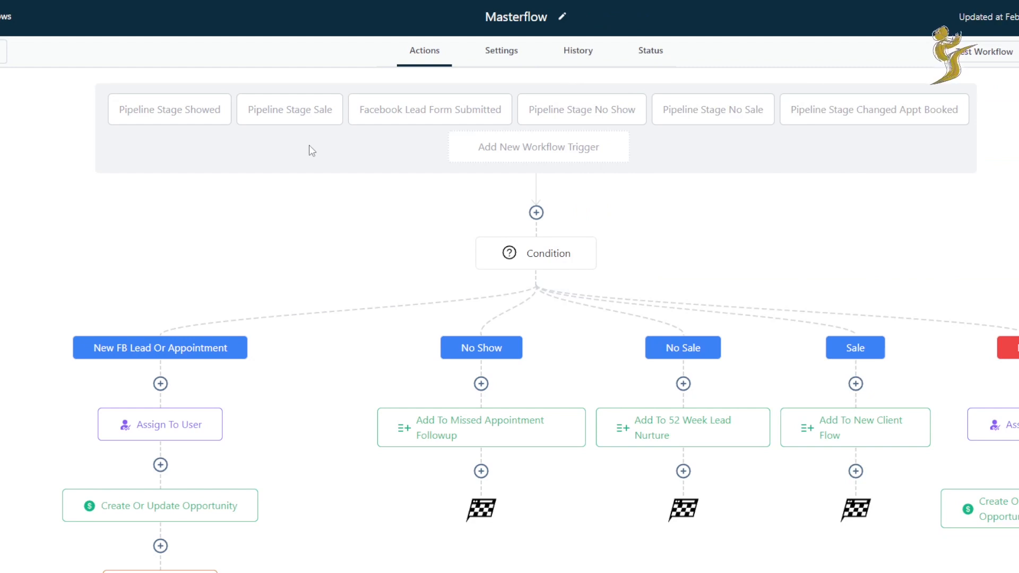
mouse_move(189, 116)
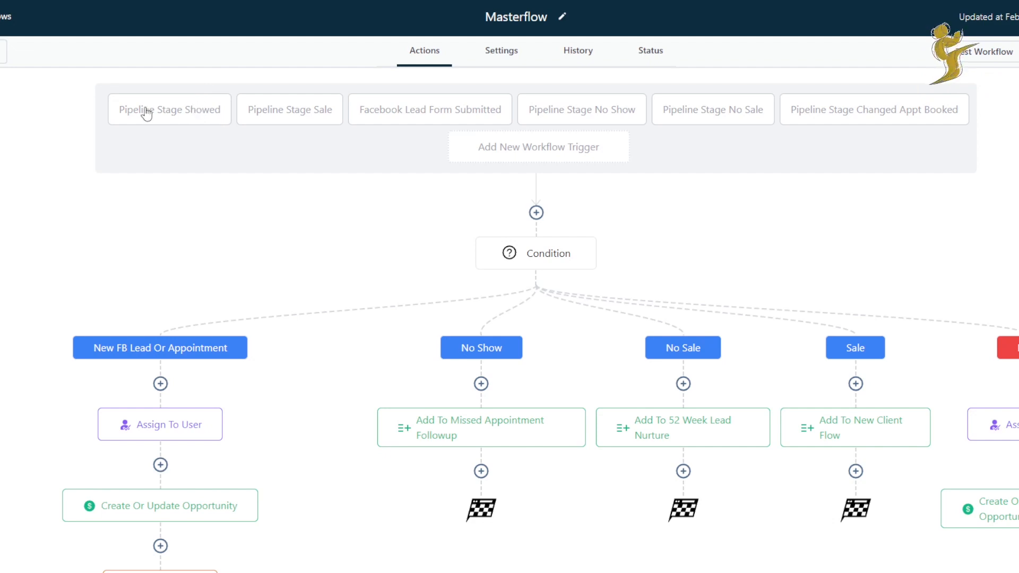
mouse_move(189, 89)
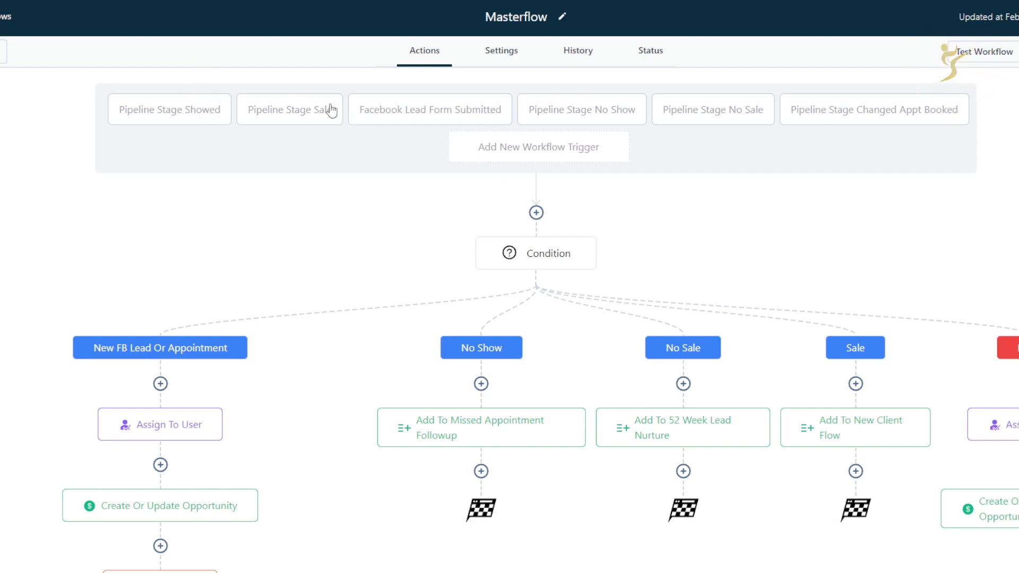
mouse_move(203, 115)
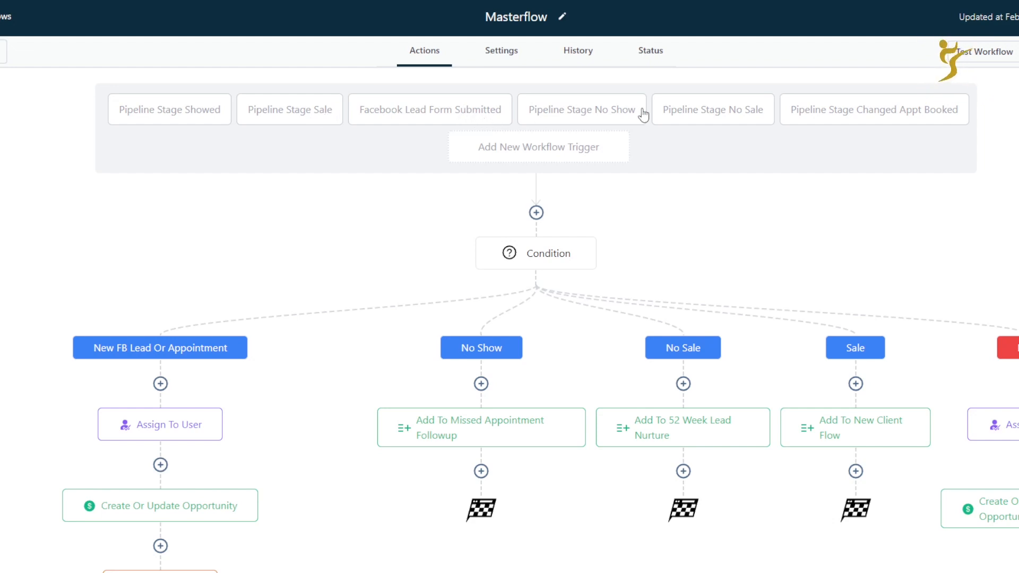
mouse_move(732, 123)
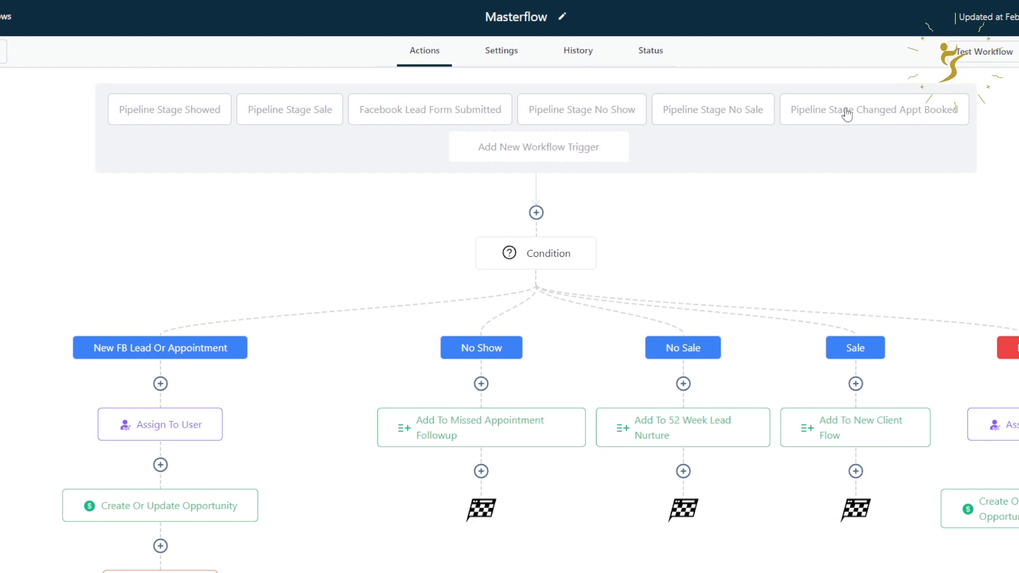
mouse_move(435, 105)
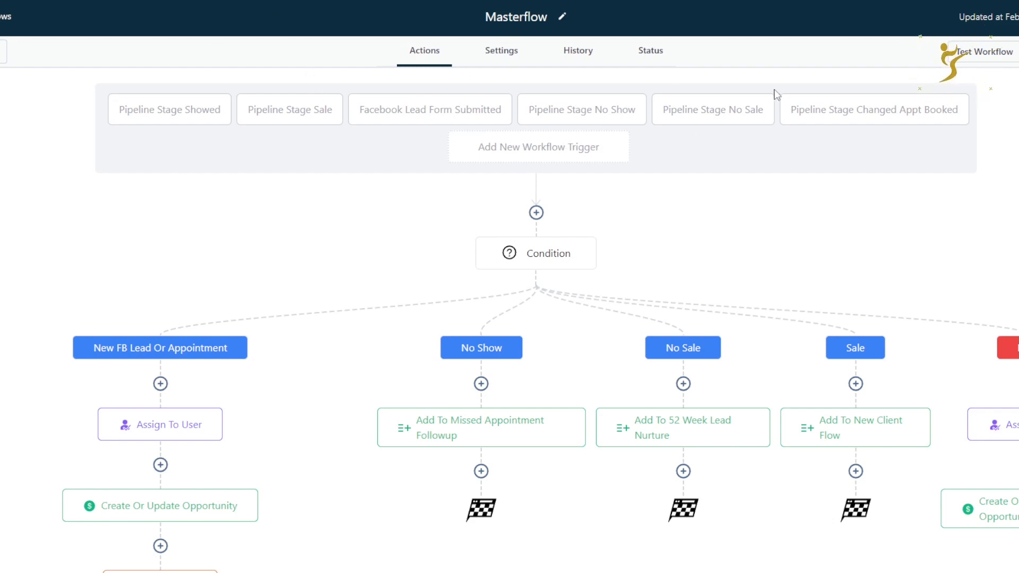
mouse_move(563, 284)
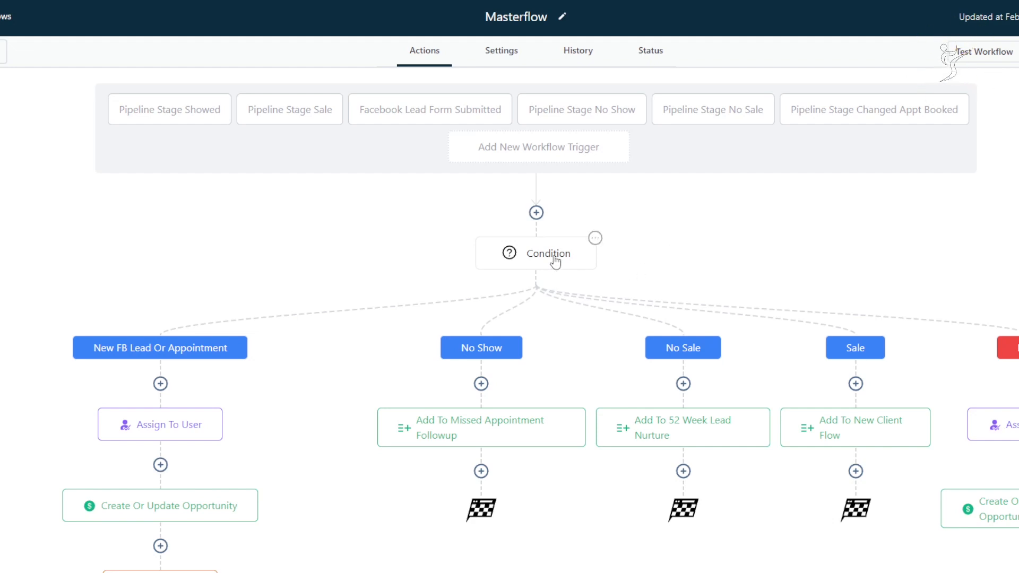
click(535, 253)
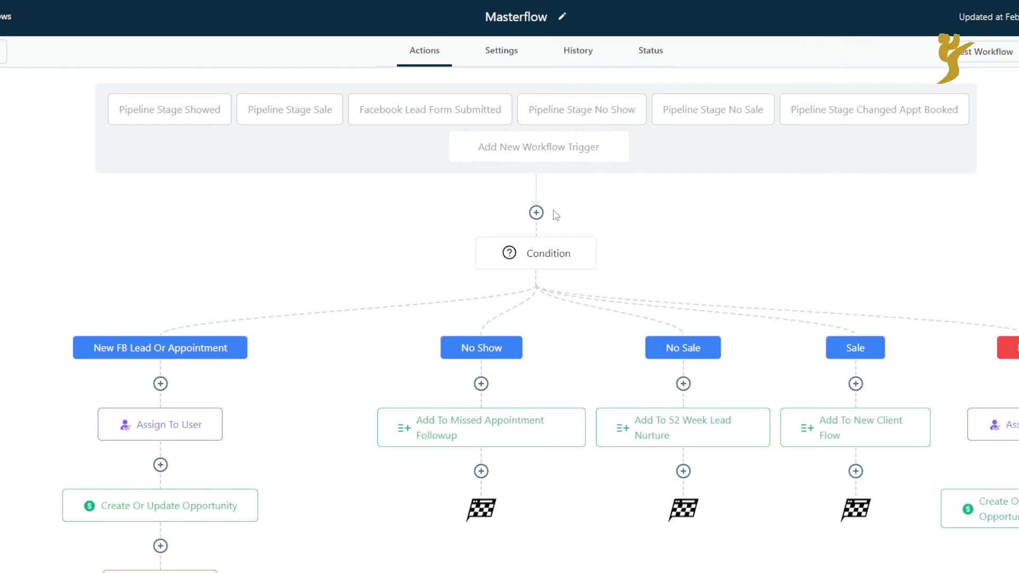
click(535, 212)
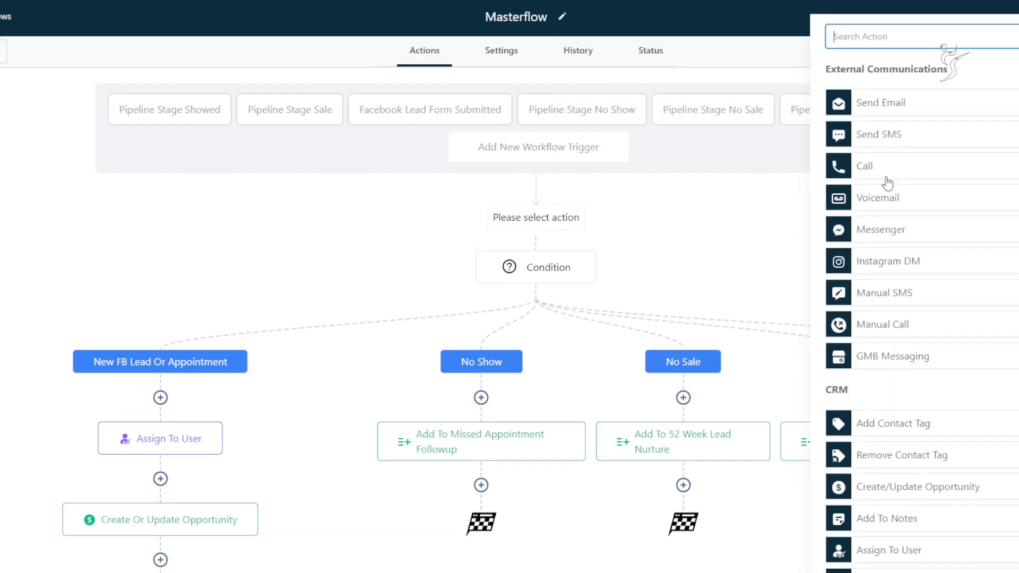
text(if)
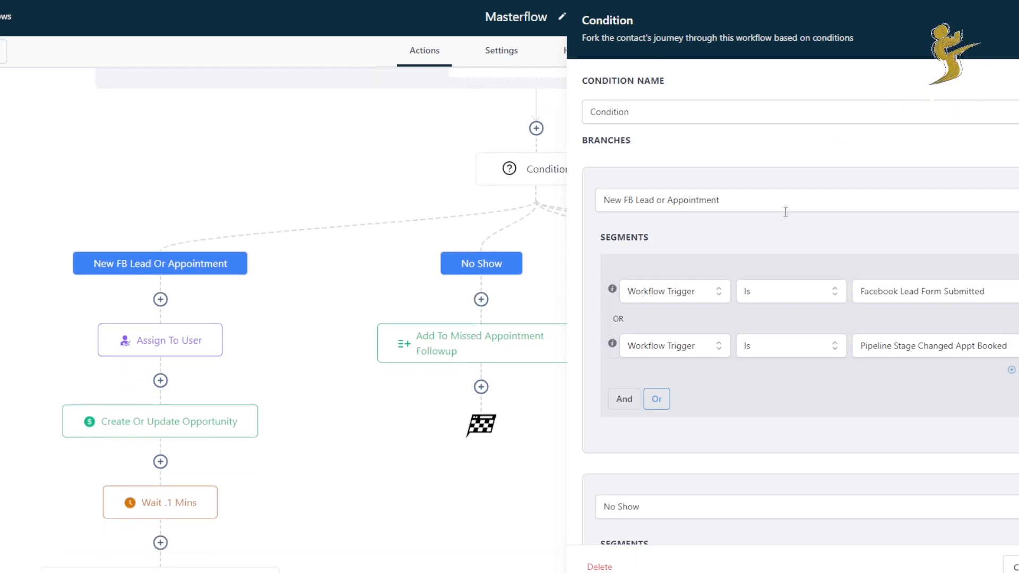
Review the No Show, No Sale and Sale branches and delete the empty unnamed branch
scroll(down, 3)
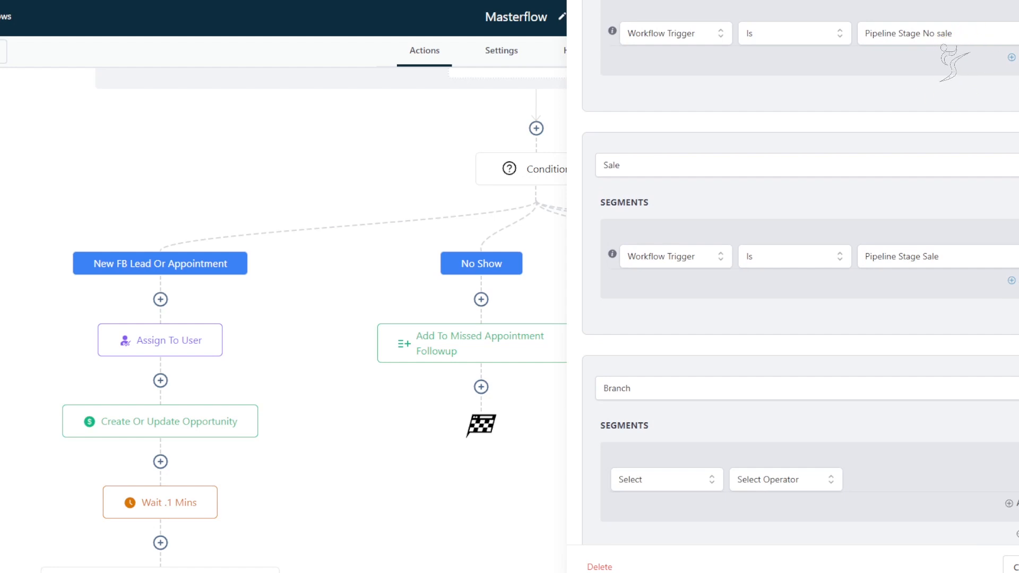
click(598, 566)
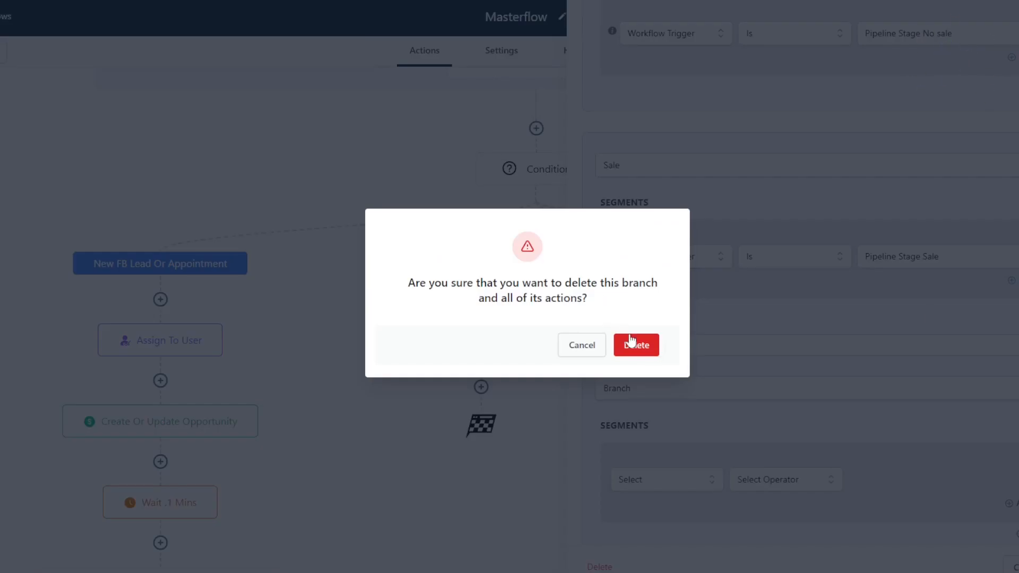
click(581, 345)
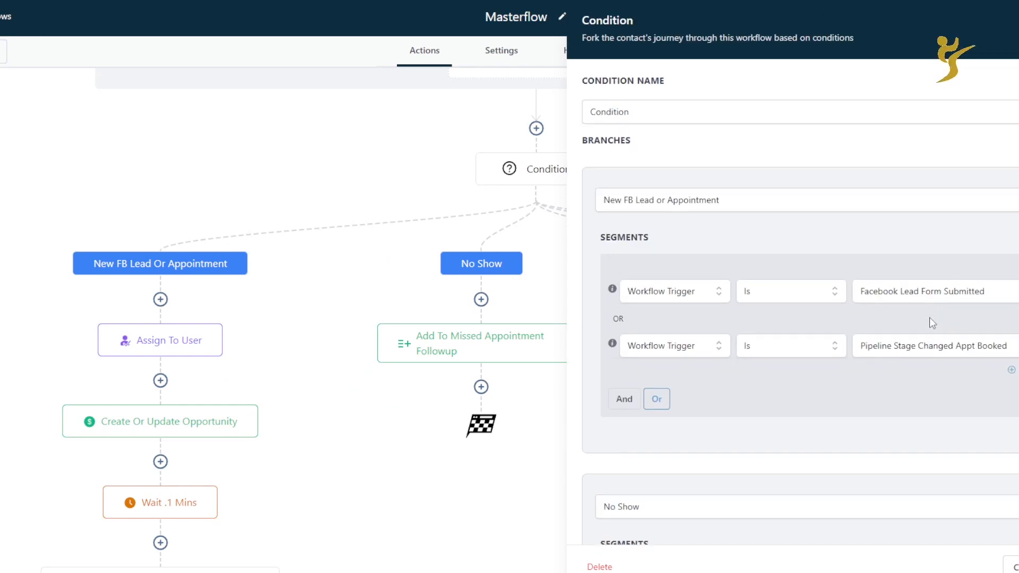
scroll(down, 3)
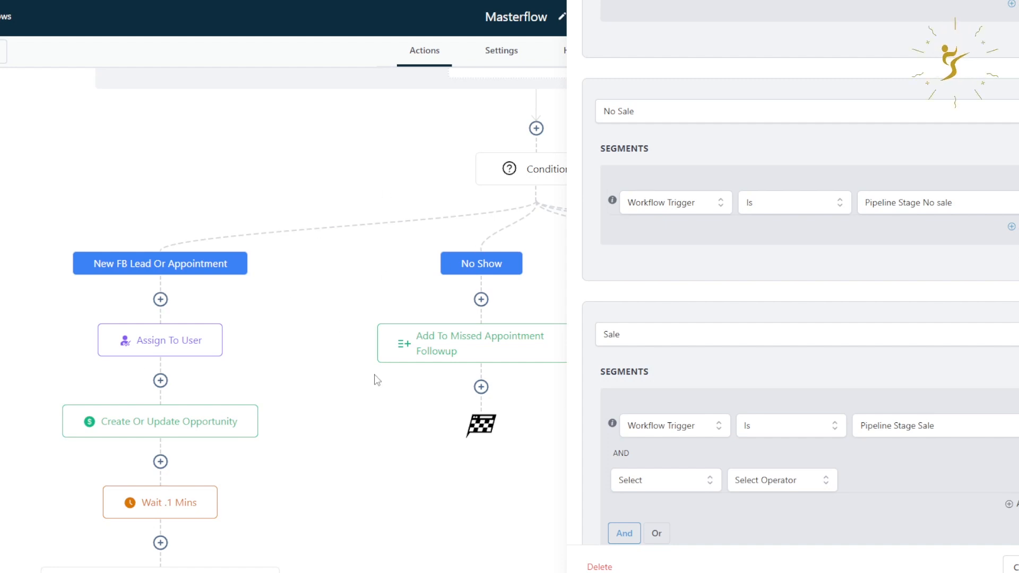
mouse_move(188, 220)
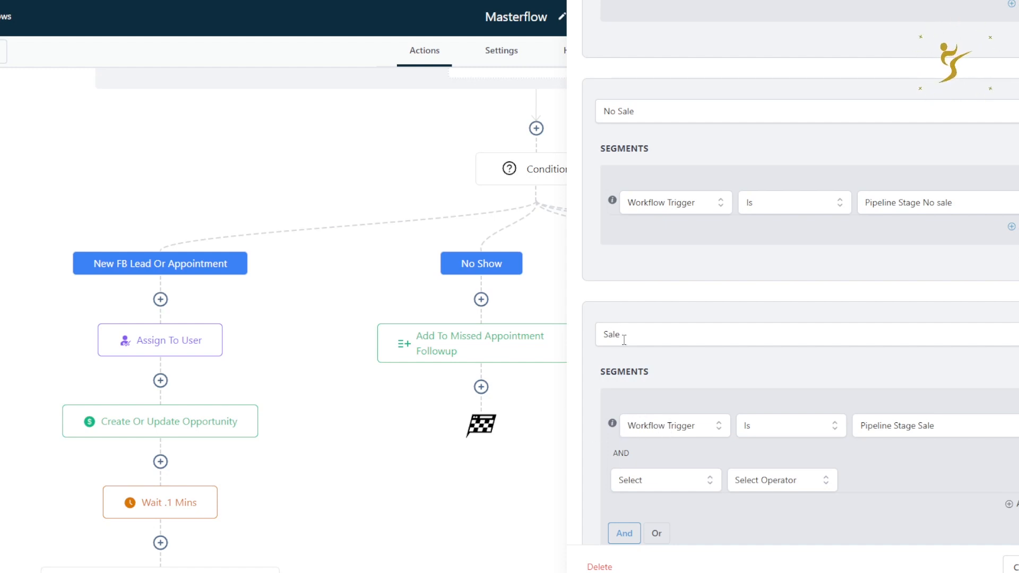
mouse_move(600, 224)
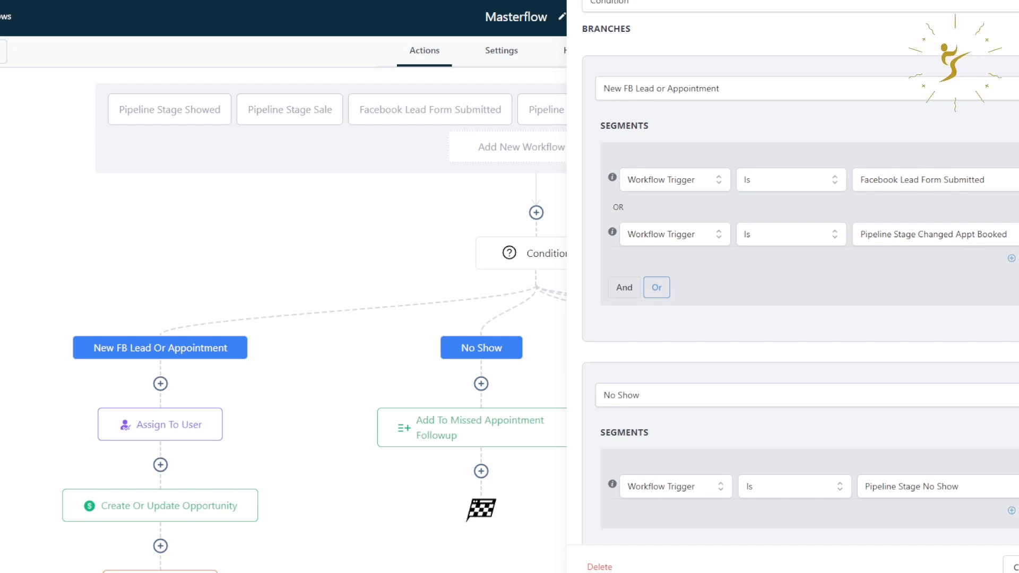
mouse_move(651, 240)
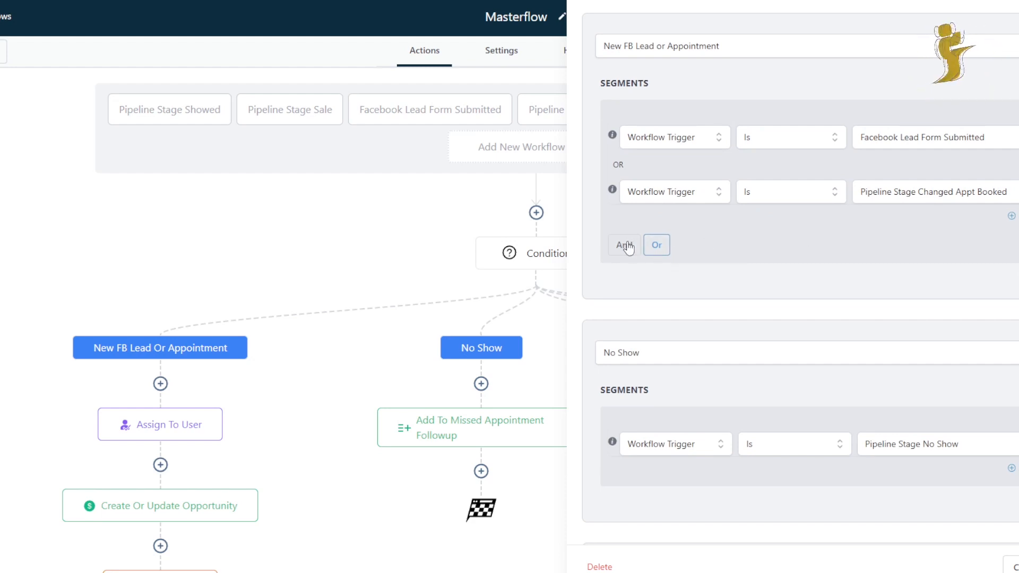
mouse_move(718, 259)
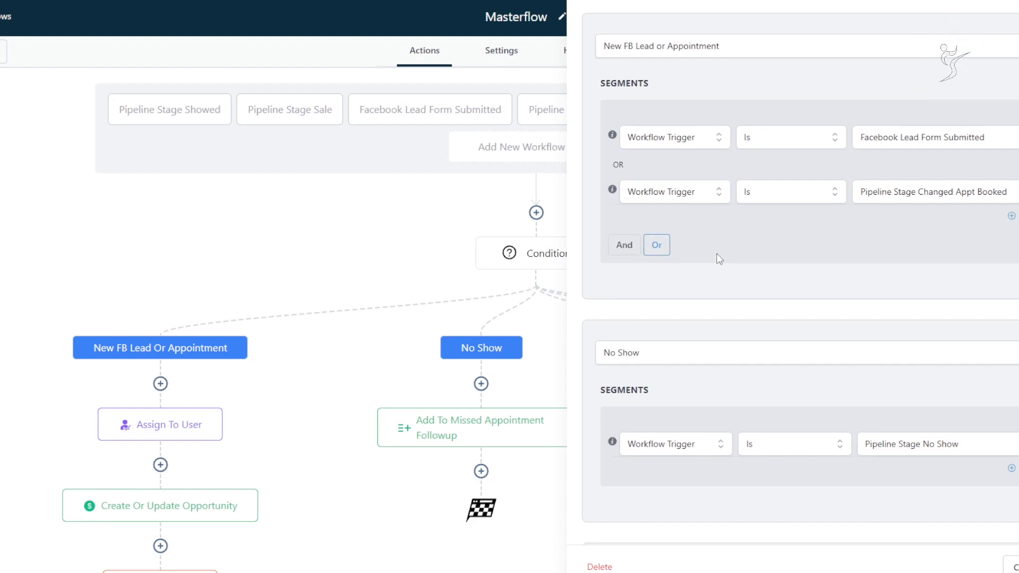
Try AND matching on the FB Lead branch's two triggers, then revert to OR
click(661, 46)
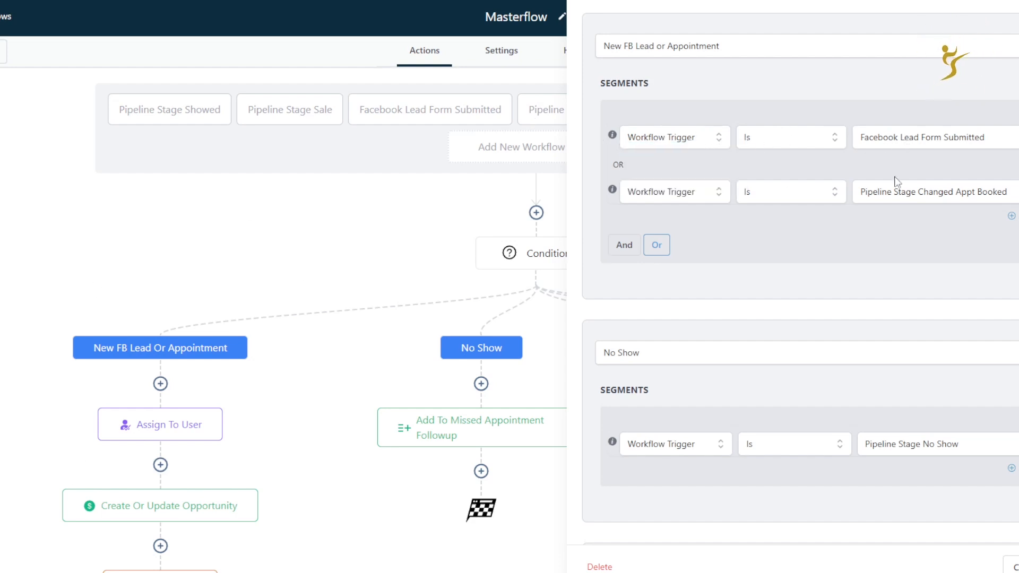
mouse_move(756, 193)
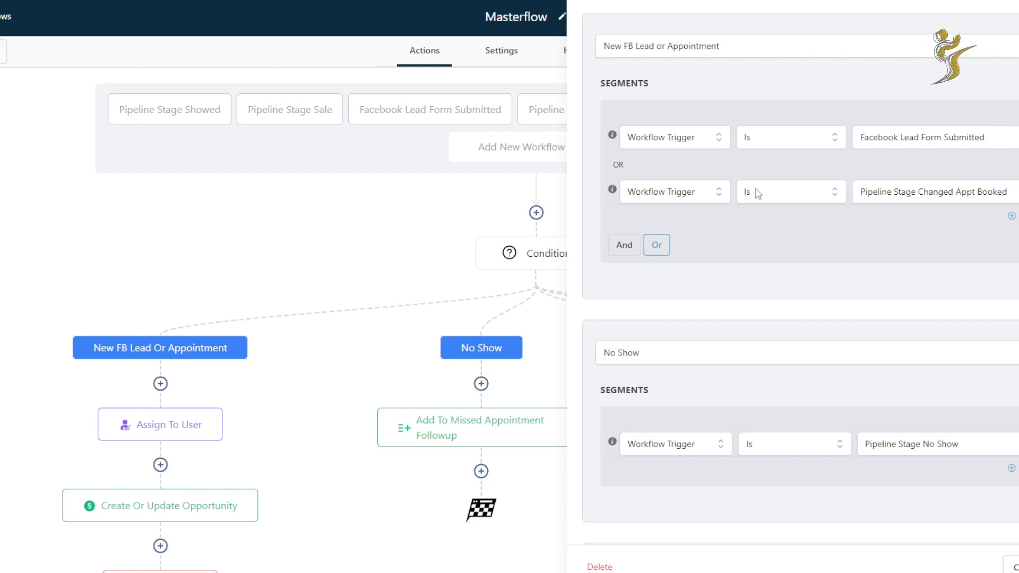
click(623, 246)
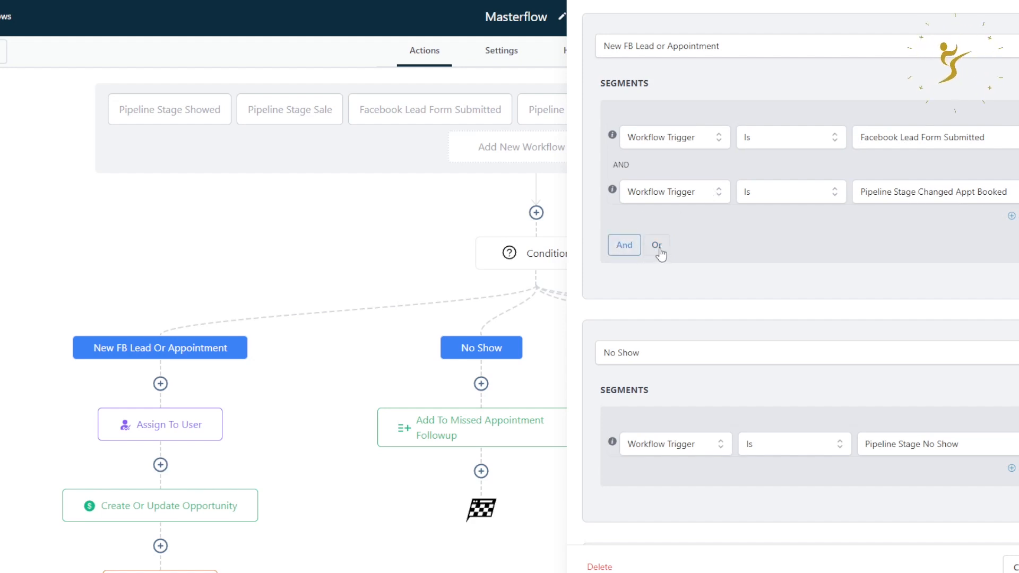
click(656, 245)
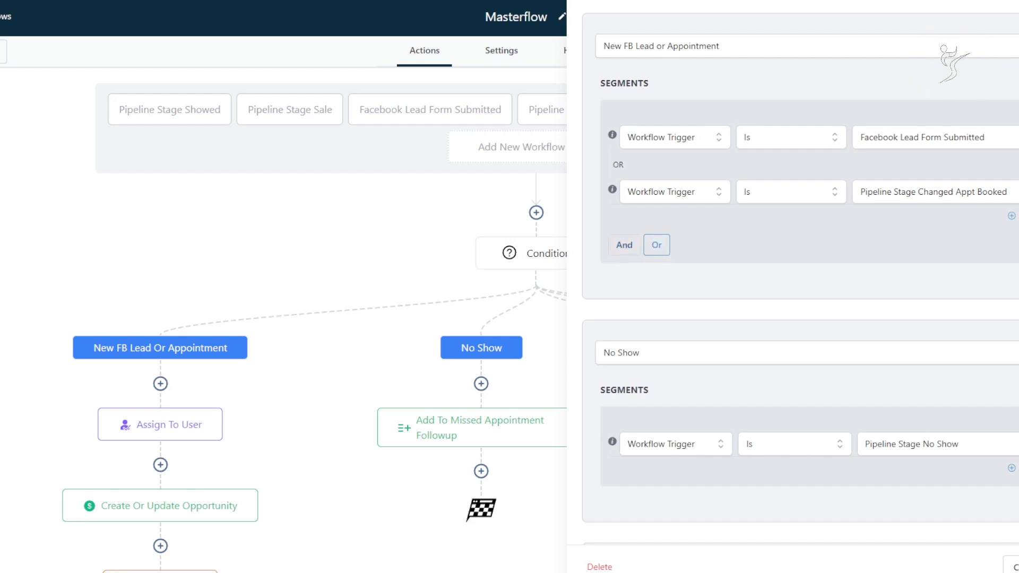
mouse_move(769, 297)
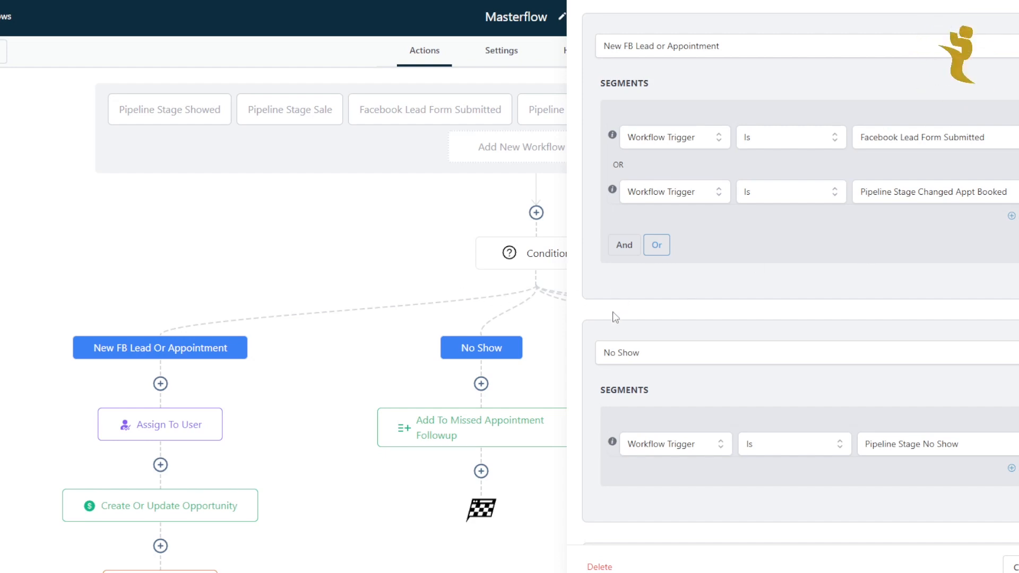
mouse_move(744, 198)
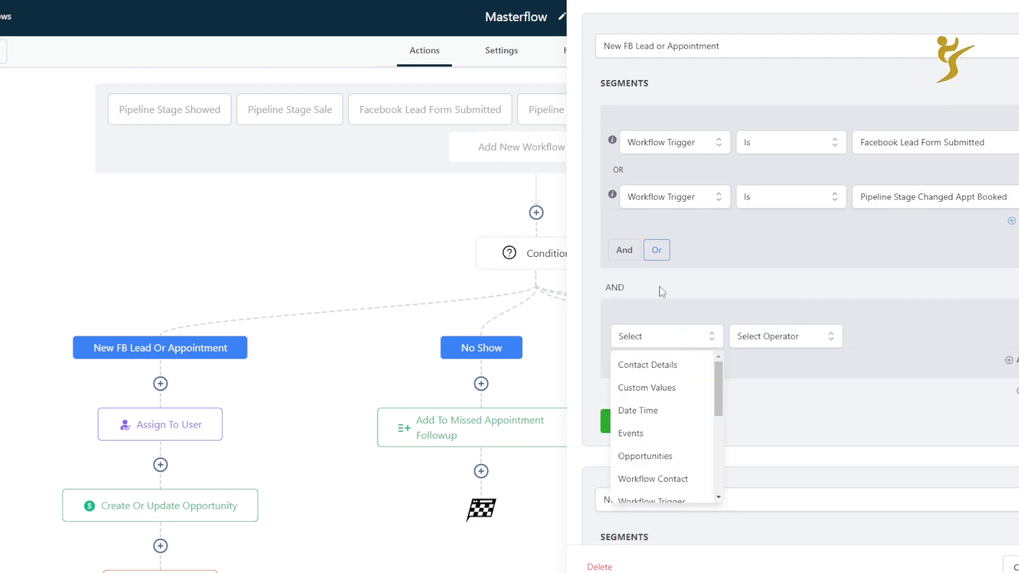
Dismiss the field choices for the empty AND condition group
click(639, 104)
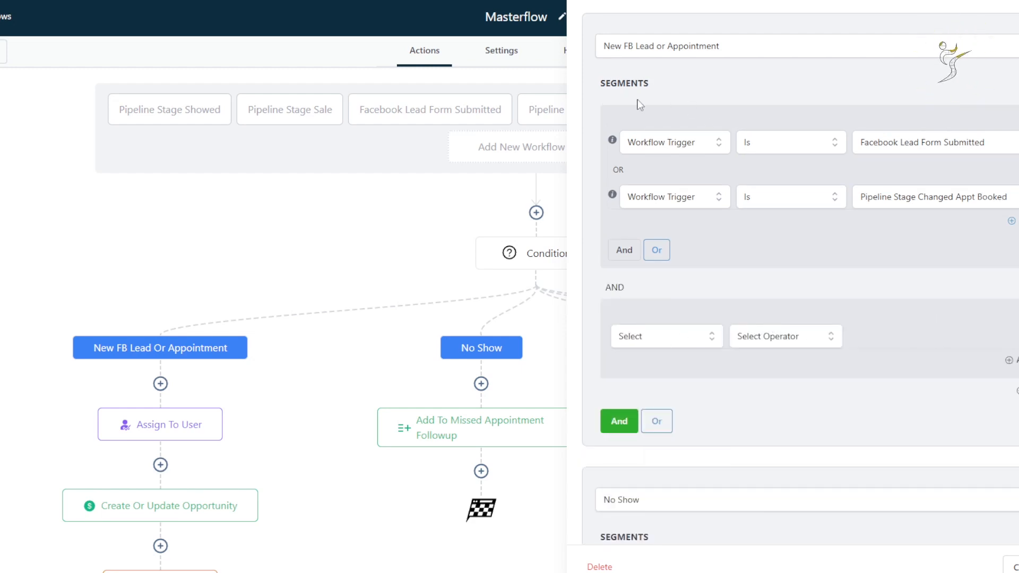
mouse_move(786, 246)
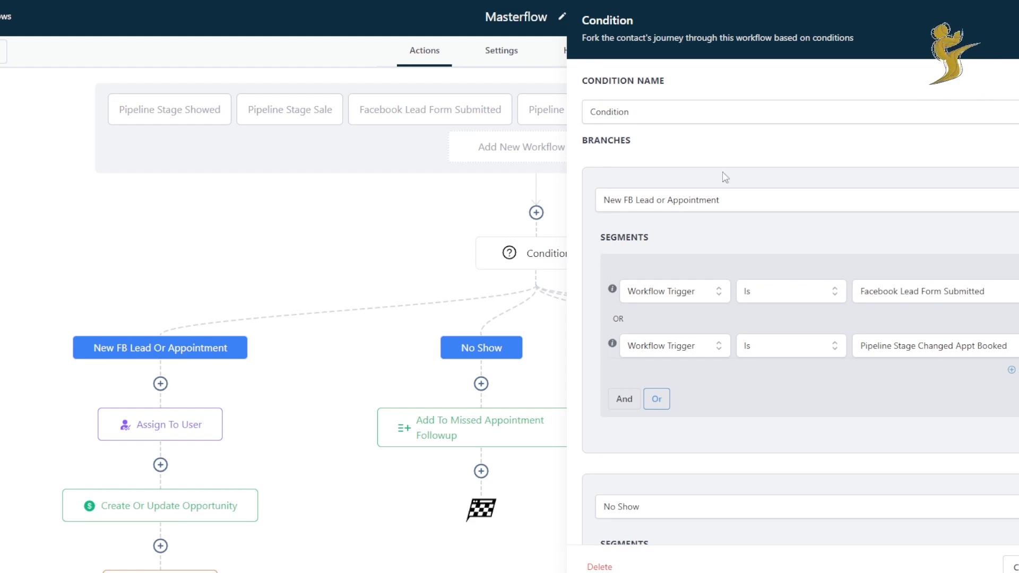
mouse_move(599, 99)
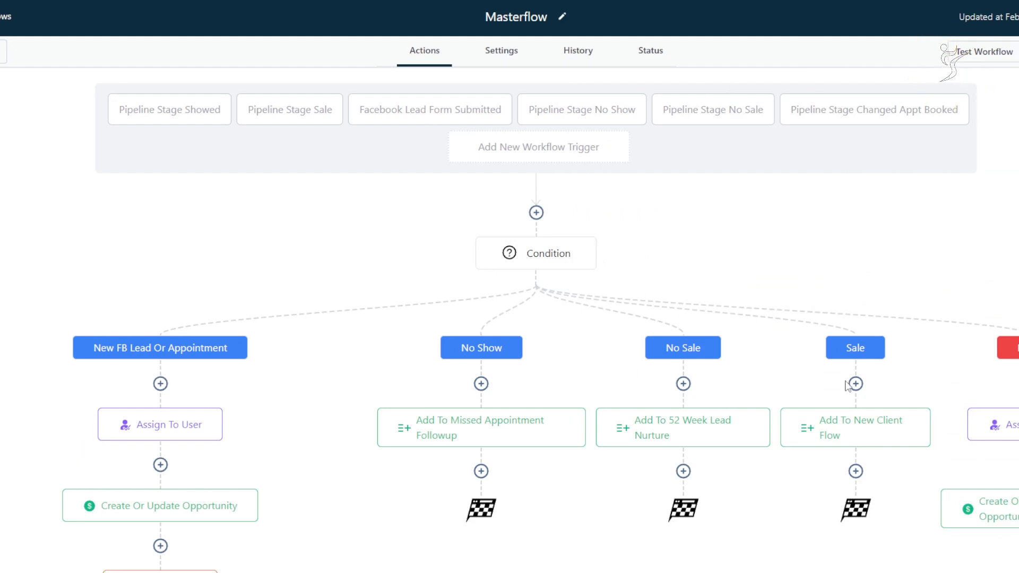
scroll(down, 3)
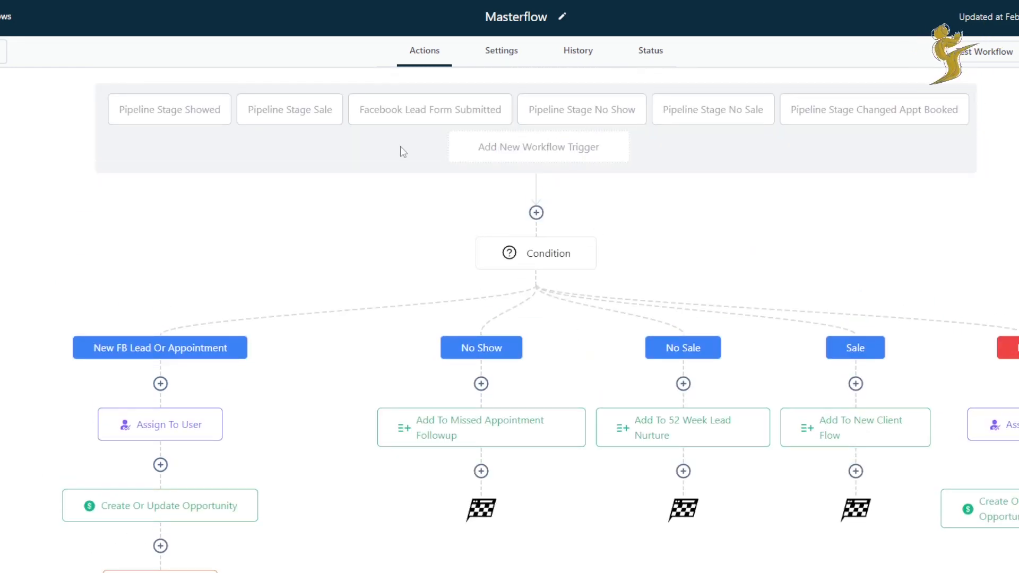
scroll(down, 3)
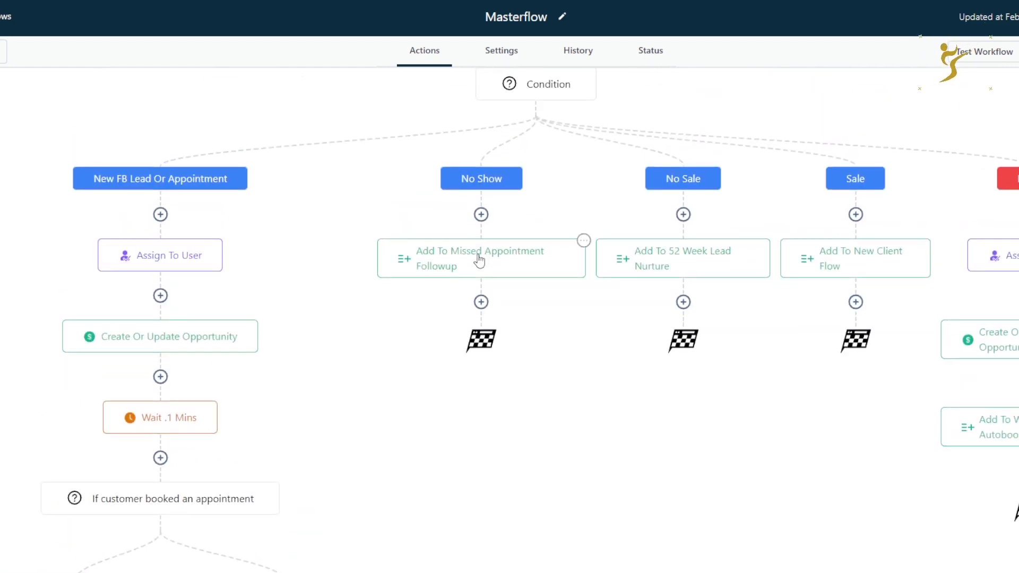
mouse_move(682, 190)
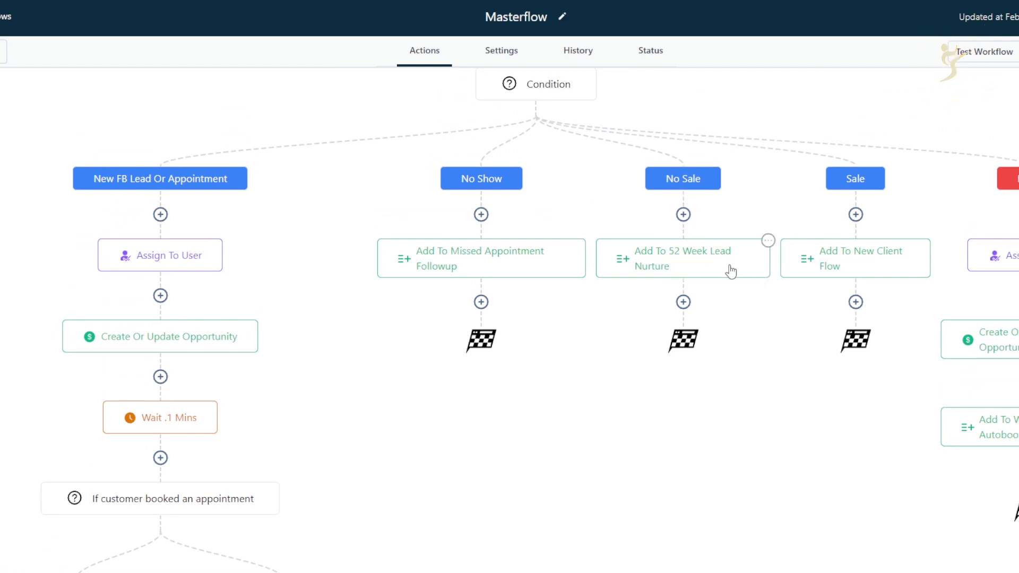
mouse_move(710, 303)
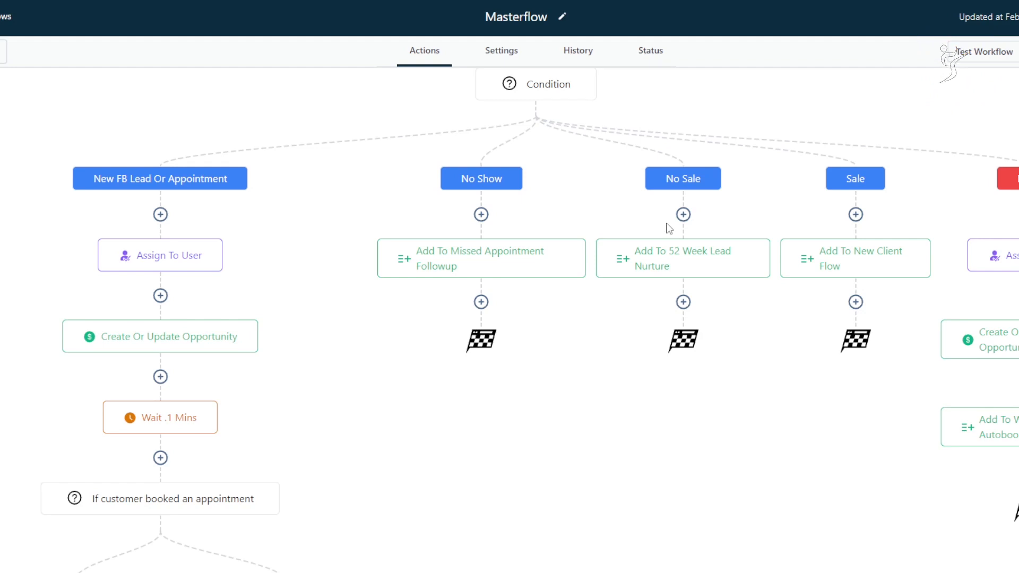
mouse_move(827, 245)
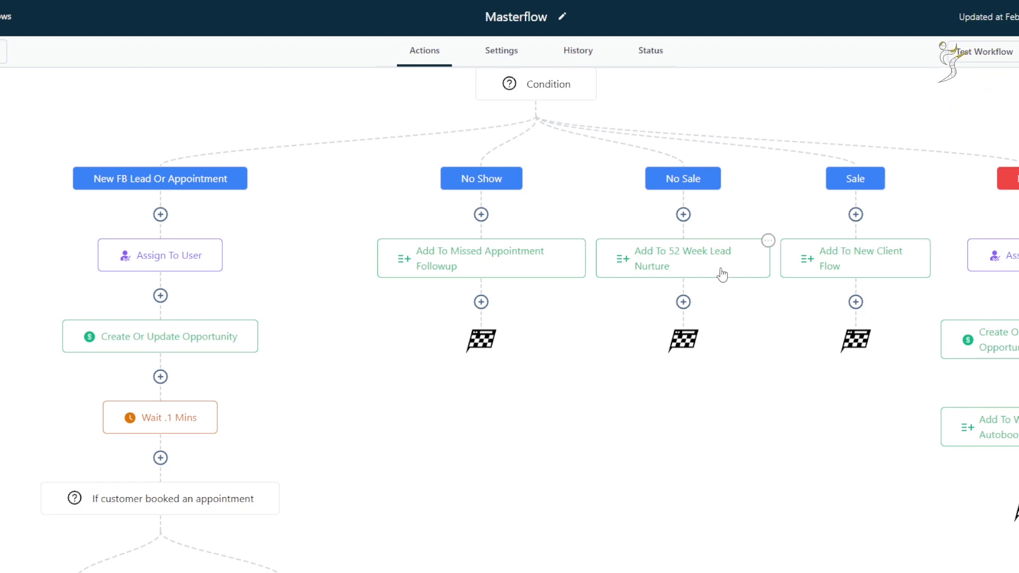
mouse_move(830, 182)
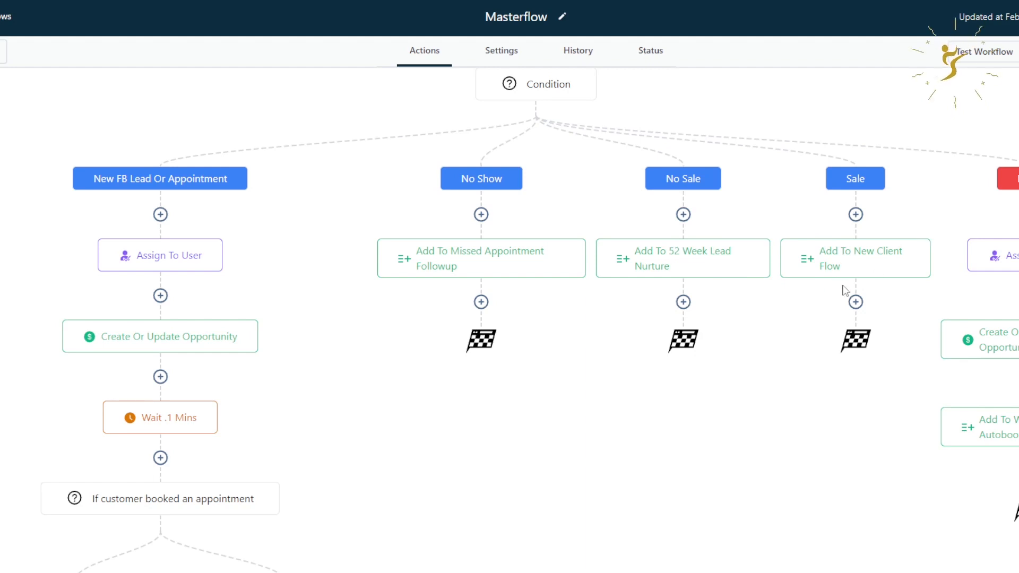
mouse_move(708, 327)
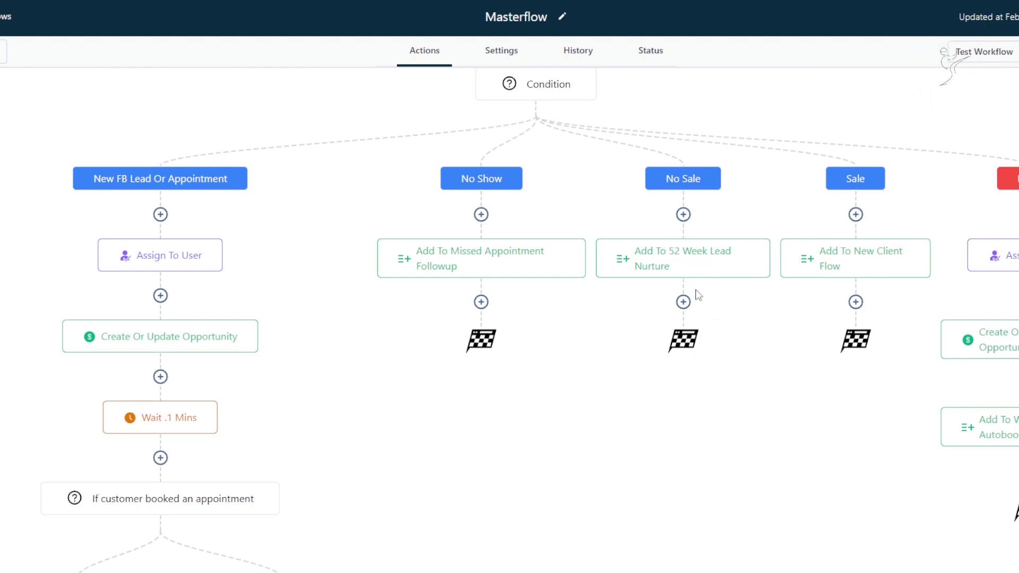
mouse_move(640, 345)
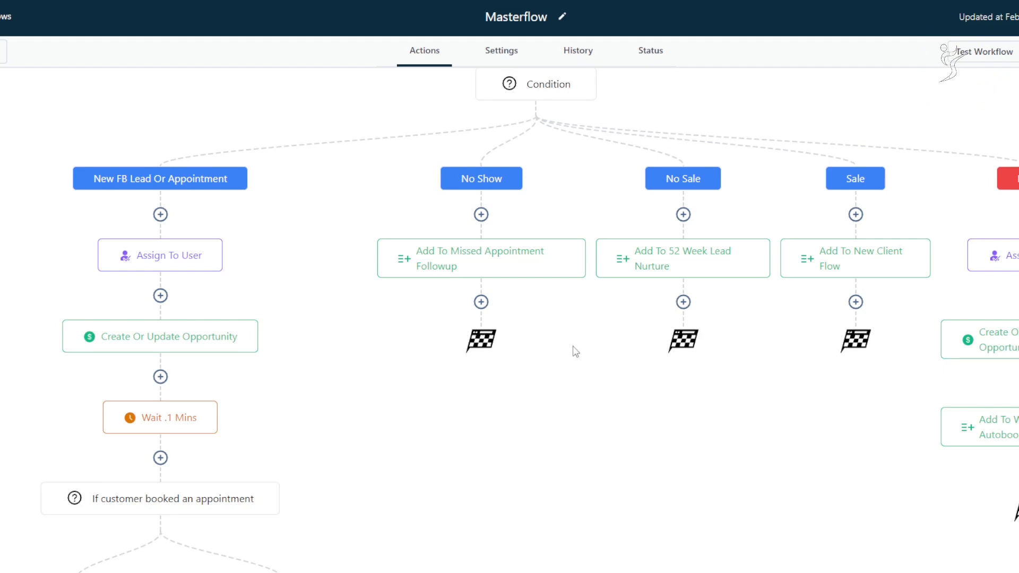
mouse_move(755, 361)
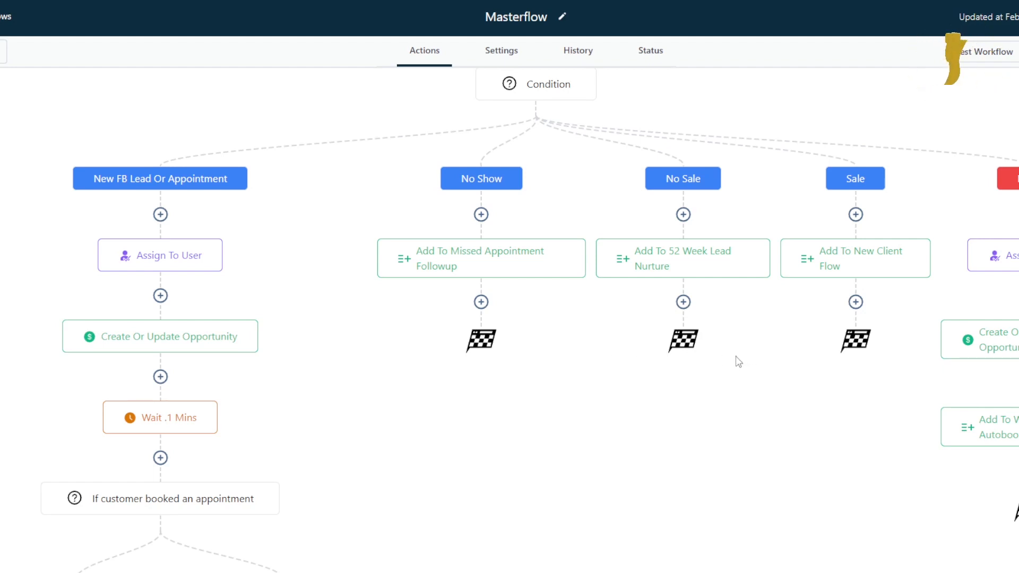
mouse_move(779, 134)
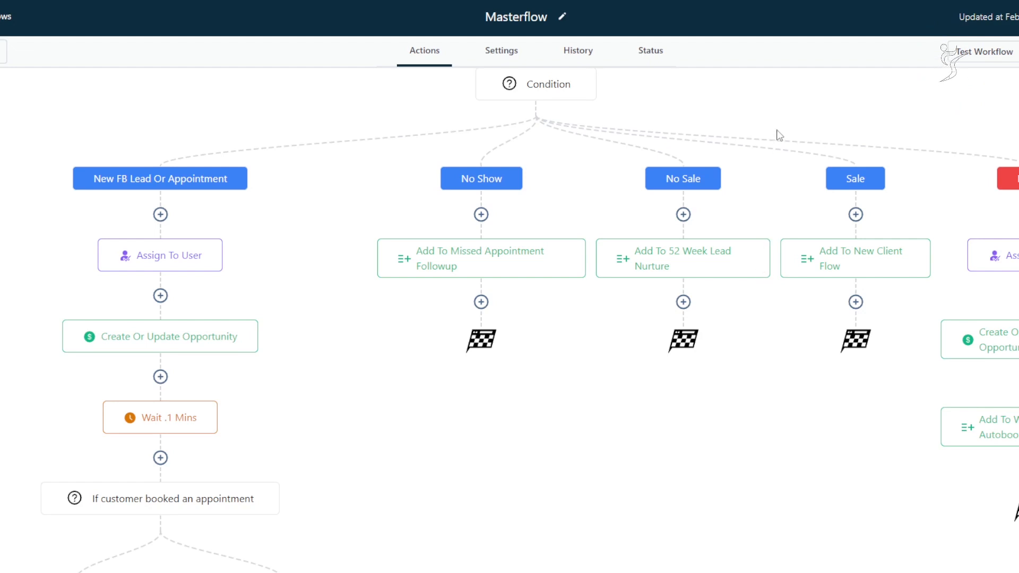
mouse_move(823, 269)
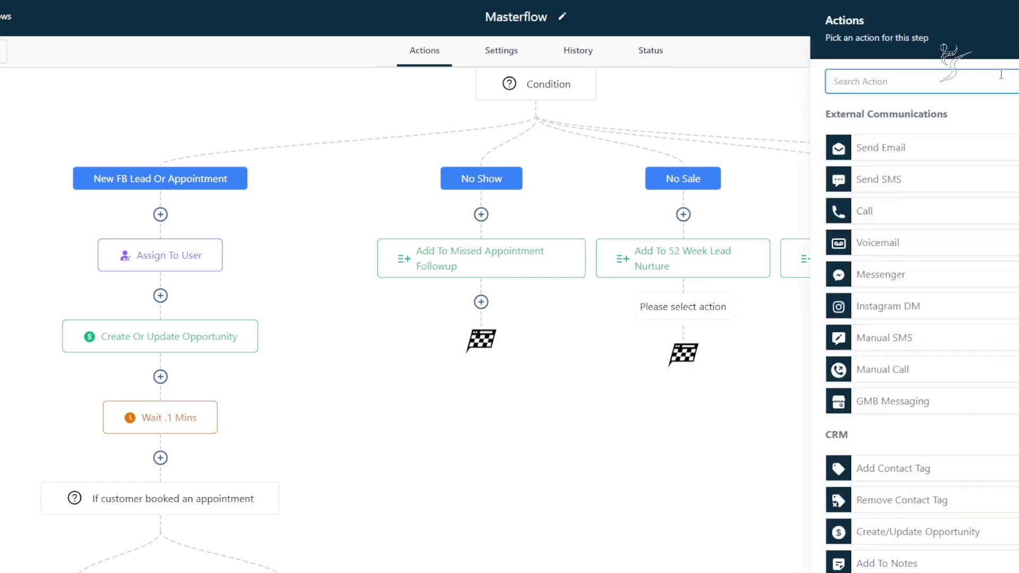
text(web)
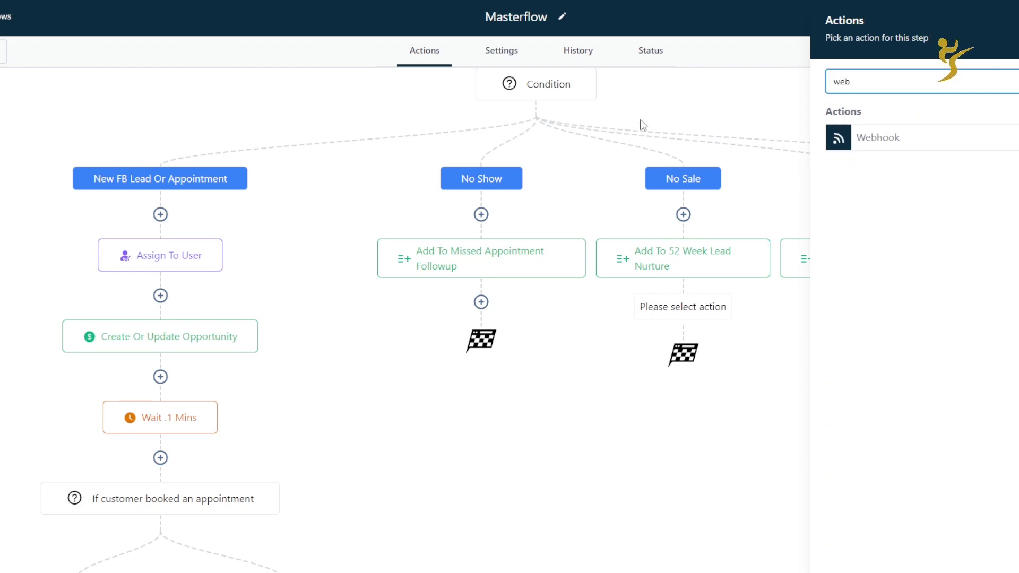
mouse_move(664, 186)
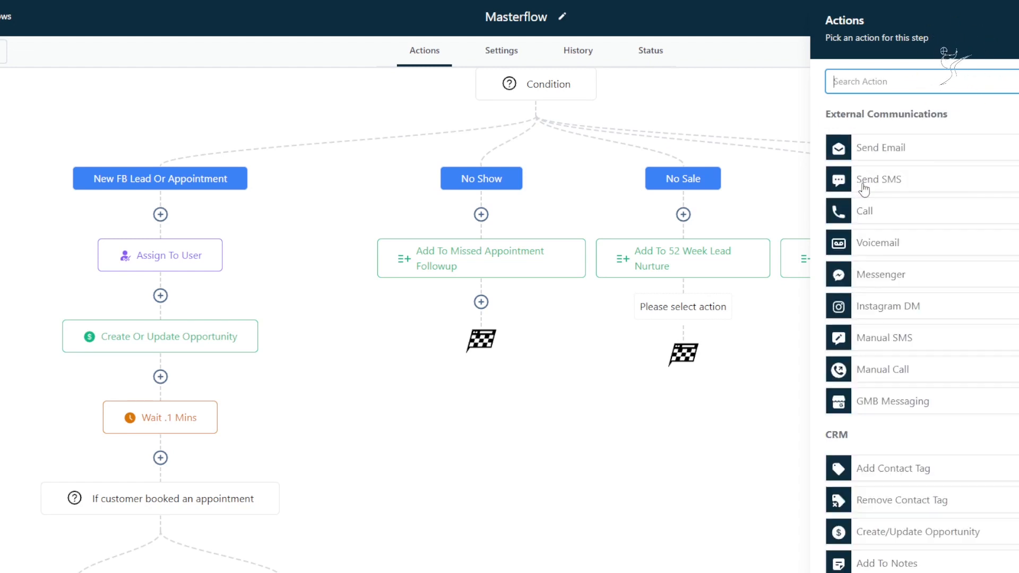
scroll(down, 3)
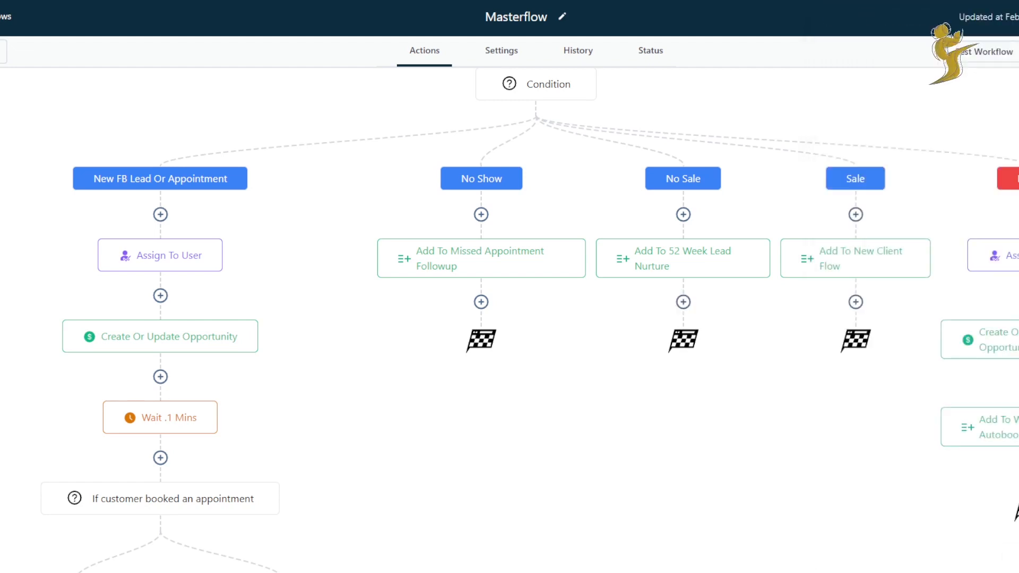
scroll(down, 3)
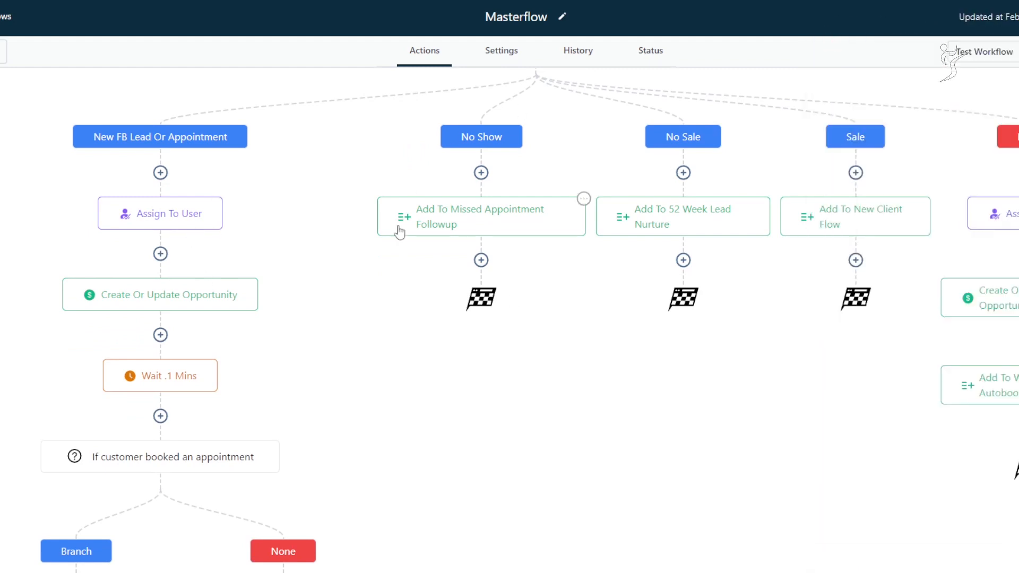
click(481, 260)
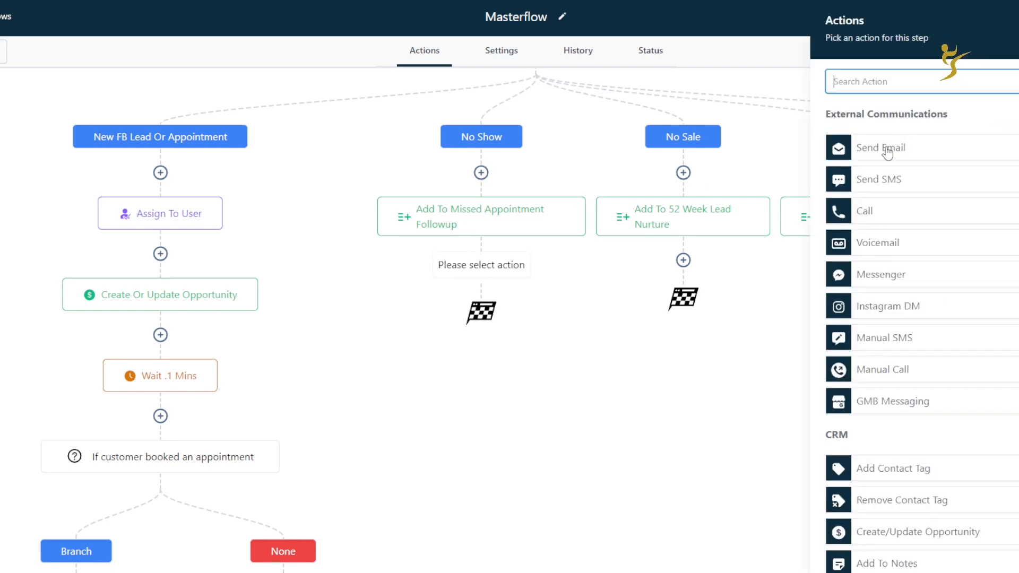
click(879, 147)
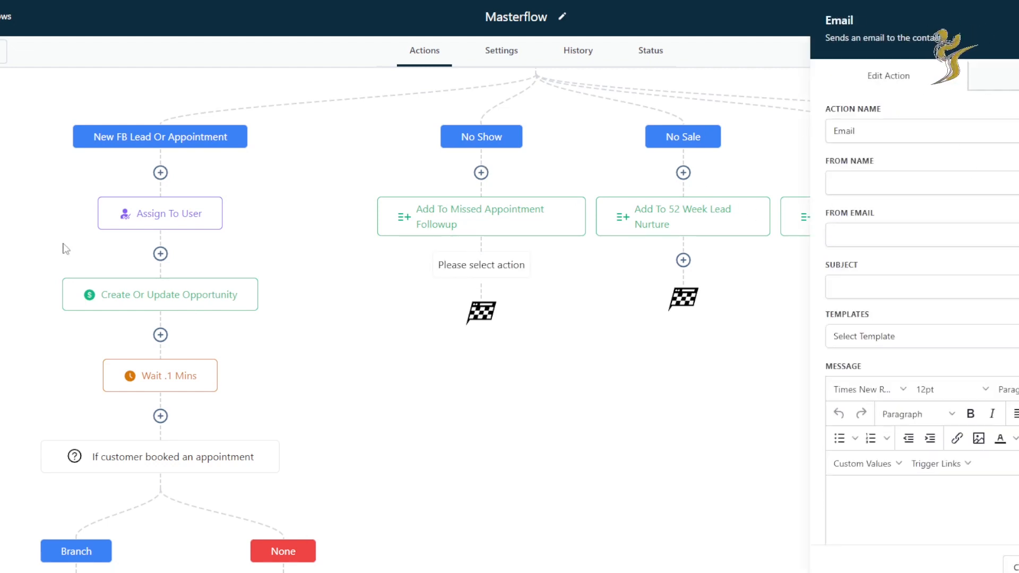
click(916, 183)
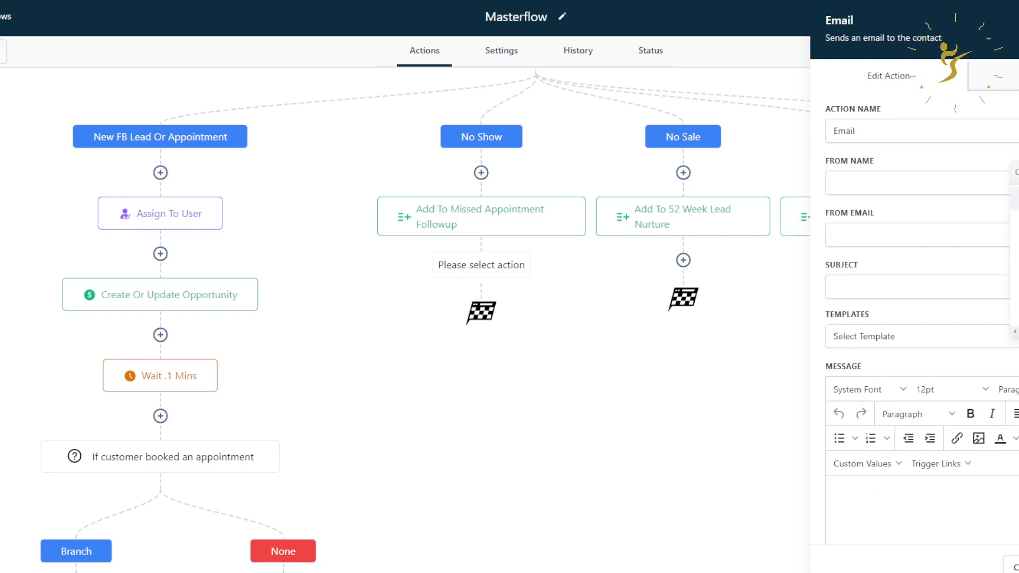
text({{user.name}})
click(923, 235)
text({{user.email}})
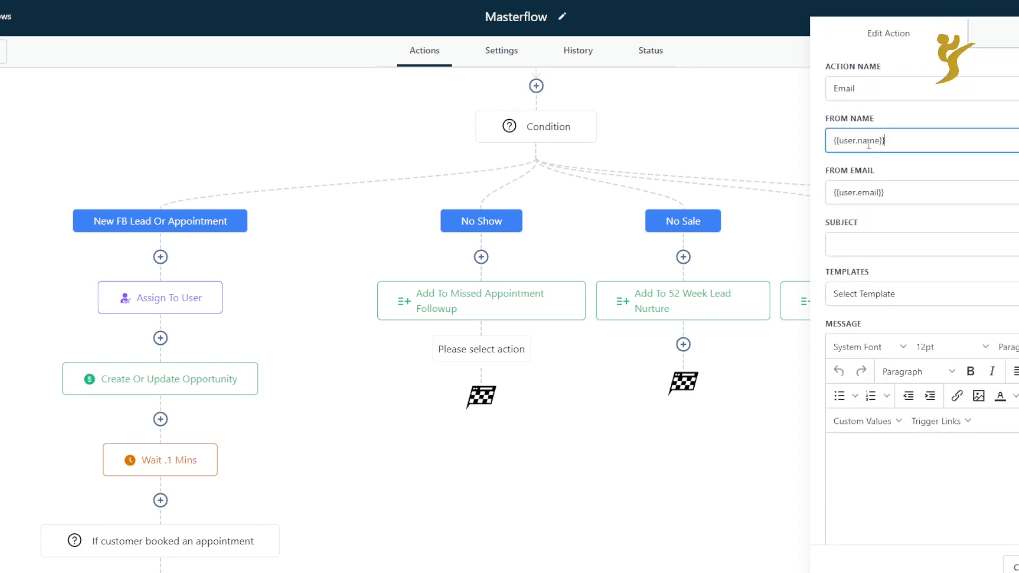
mouse_move(192, 312)
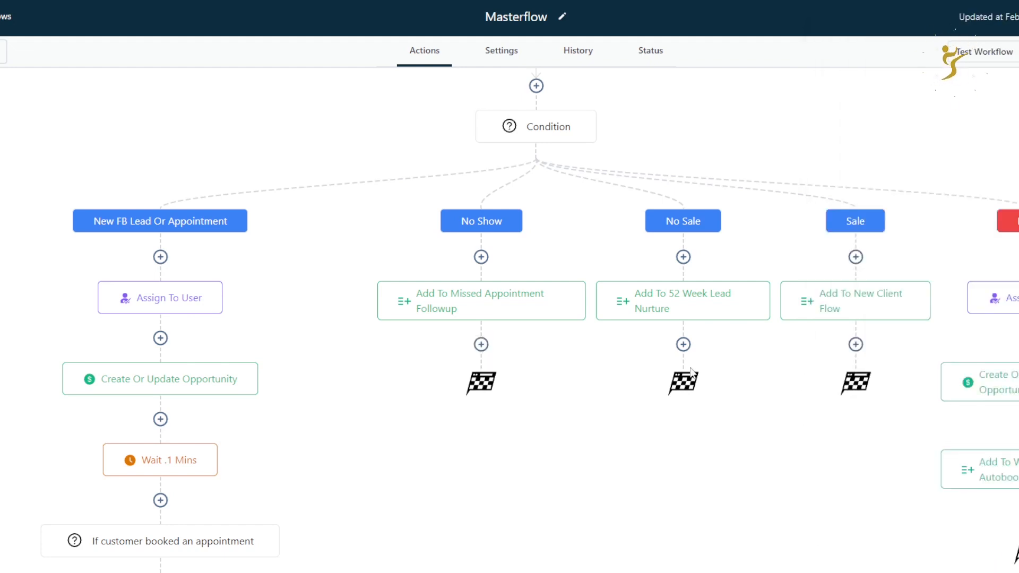
mouse_move(633, 369)
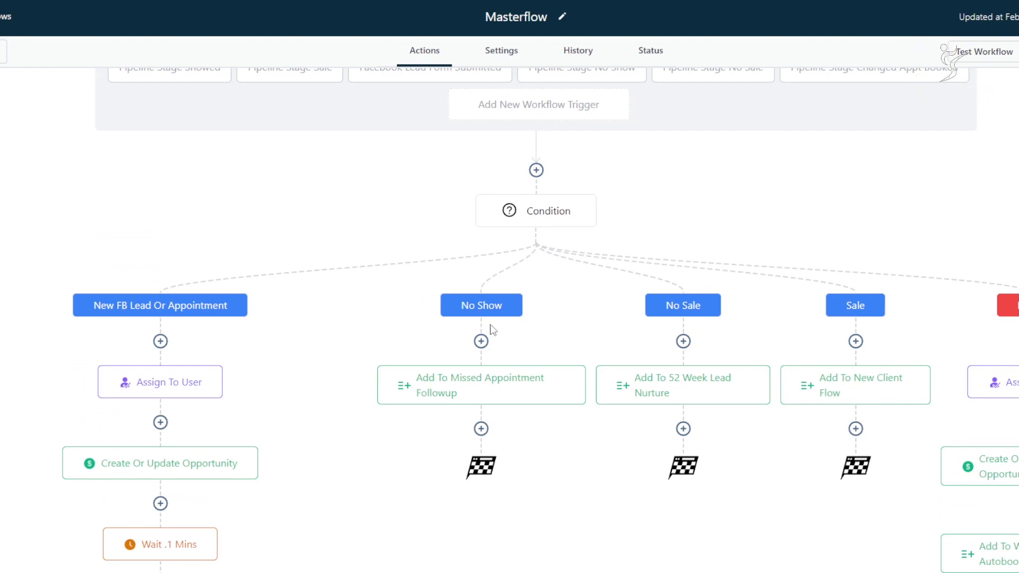
mouse_move(652, 346)
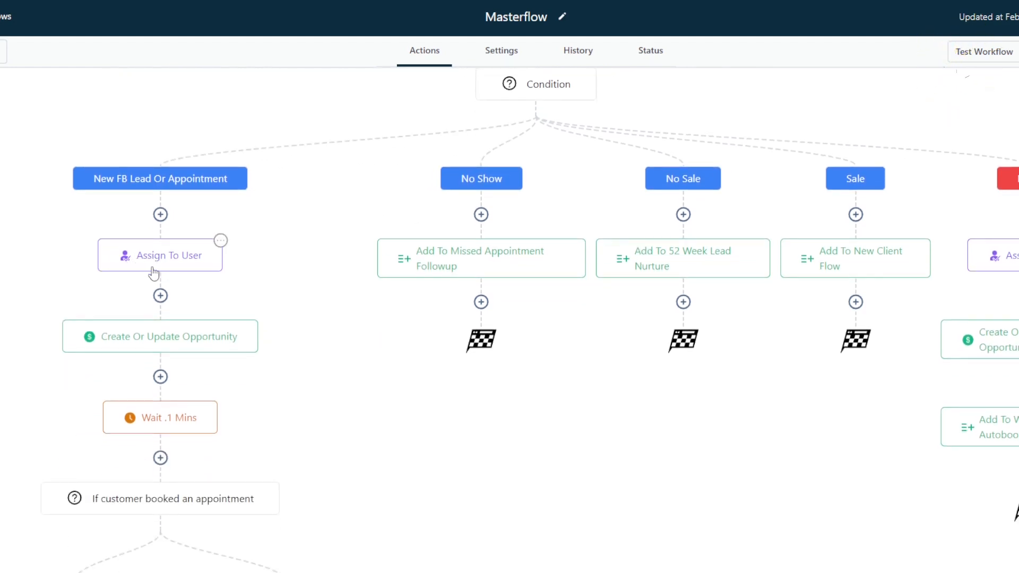
scroll(down, 3)
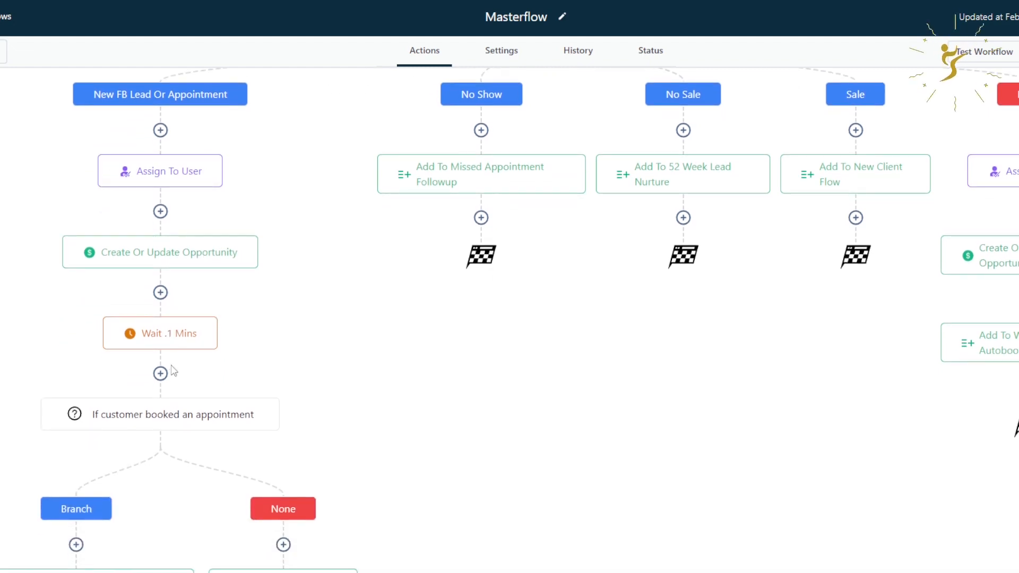
scroll(down, 3)
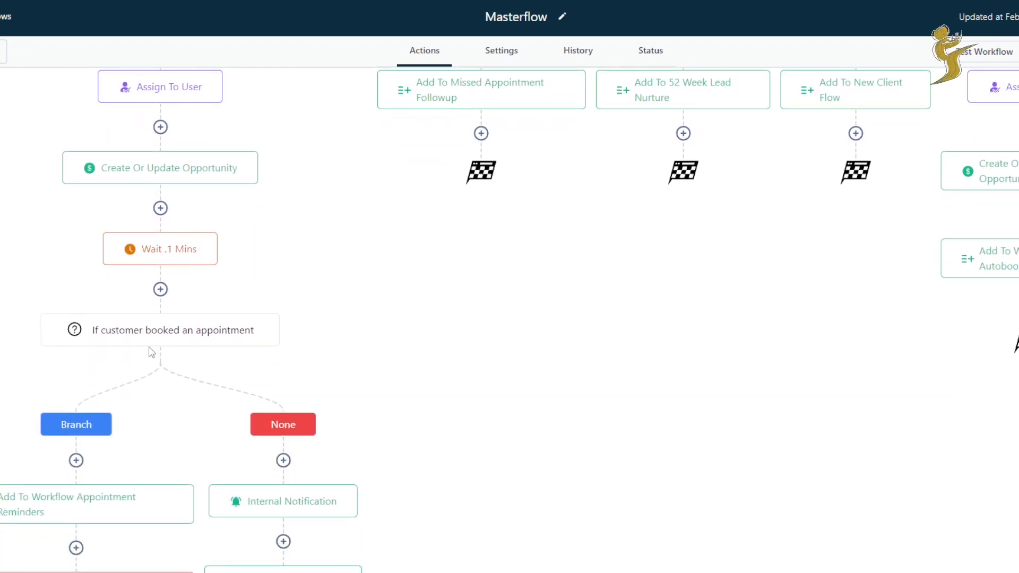
scroll(down, 3)
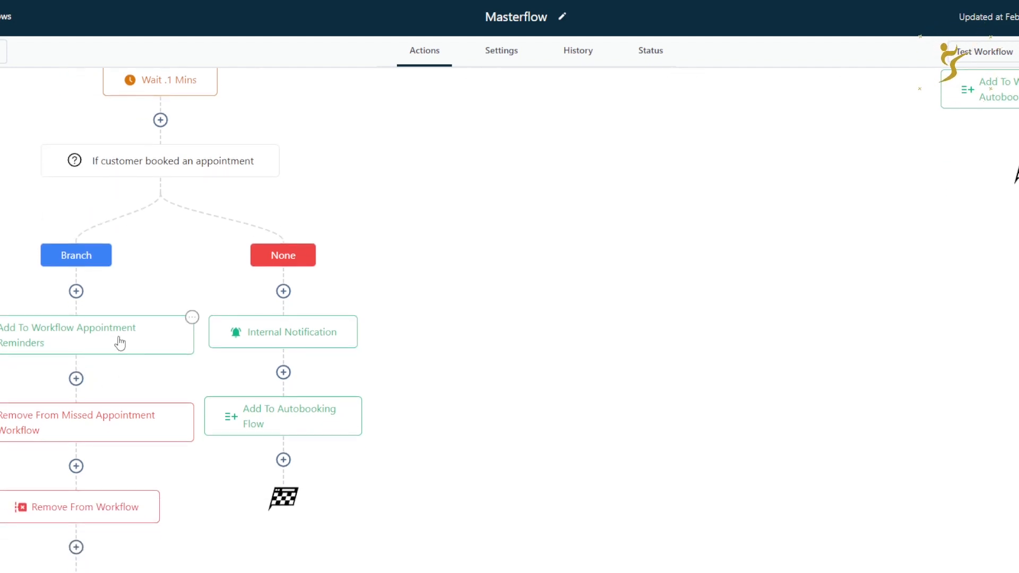
mouse_move(97, 413)
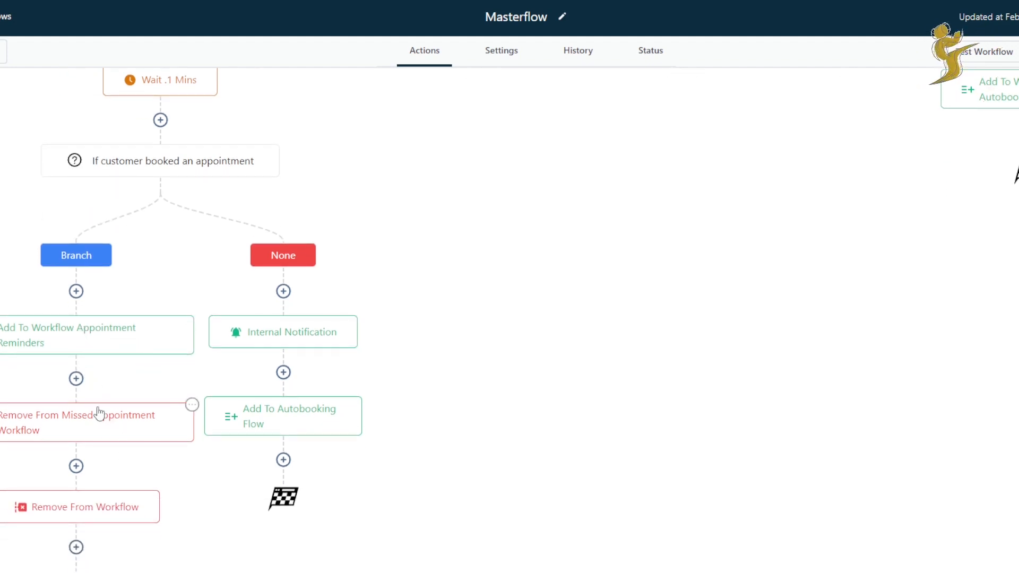
scroll(down, 3)
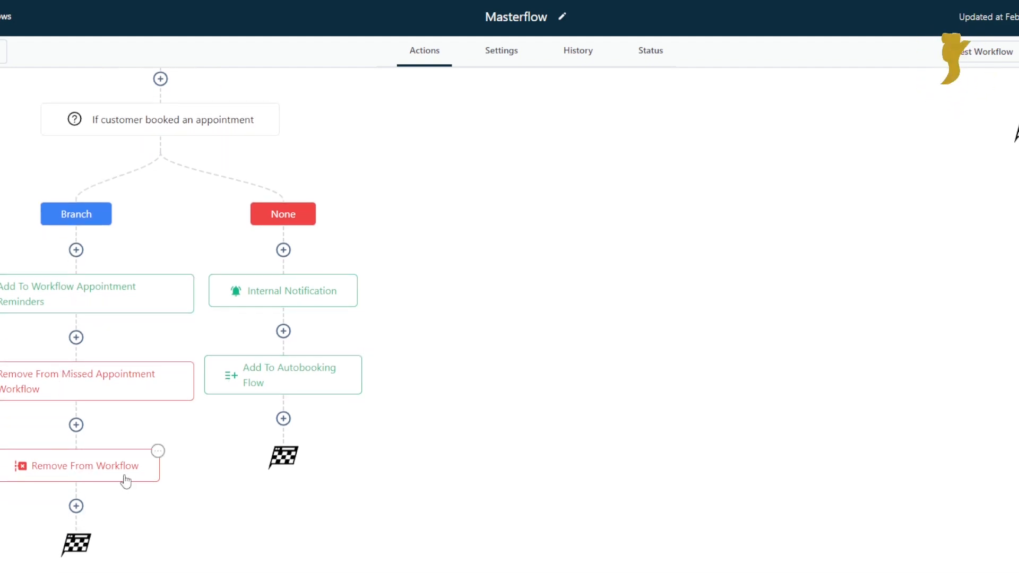
click(84, 466)
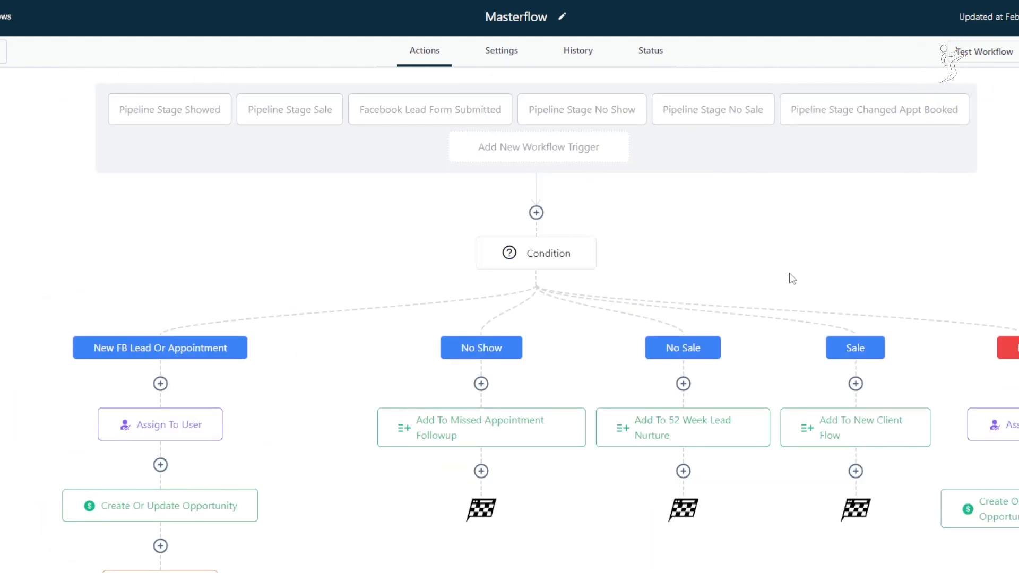
mouse_move(695, 344)
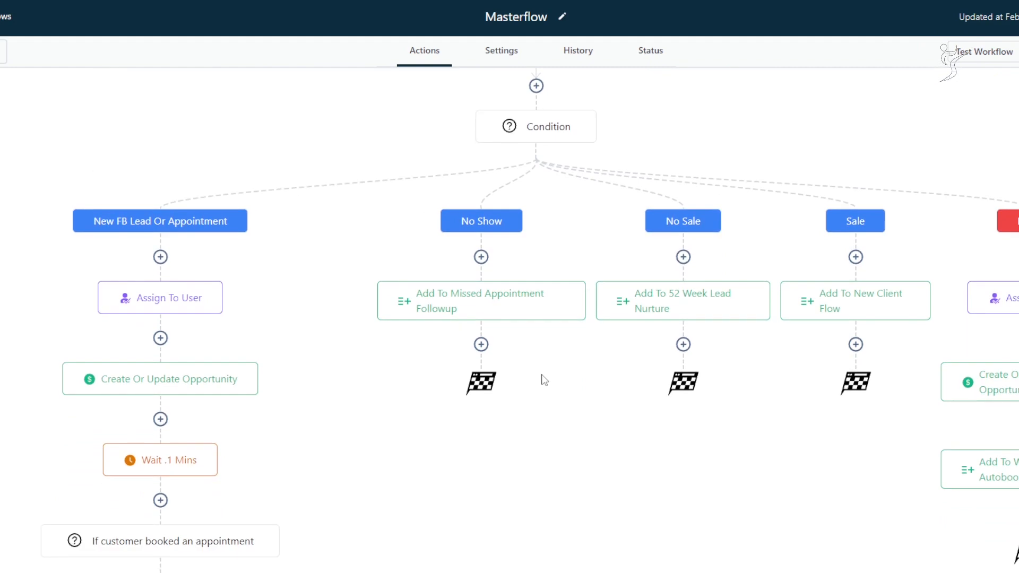
scroll(down, 3)
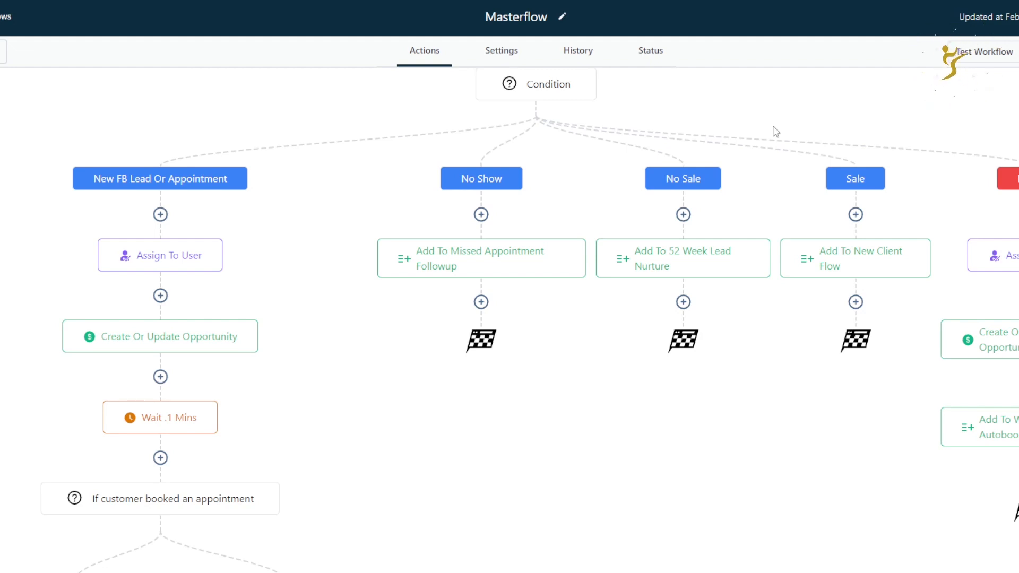
scroll(down, 3)
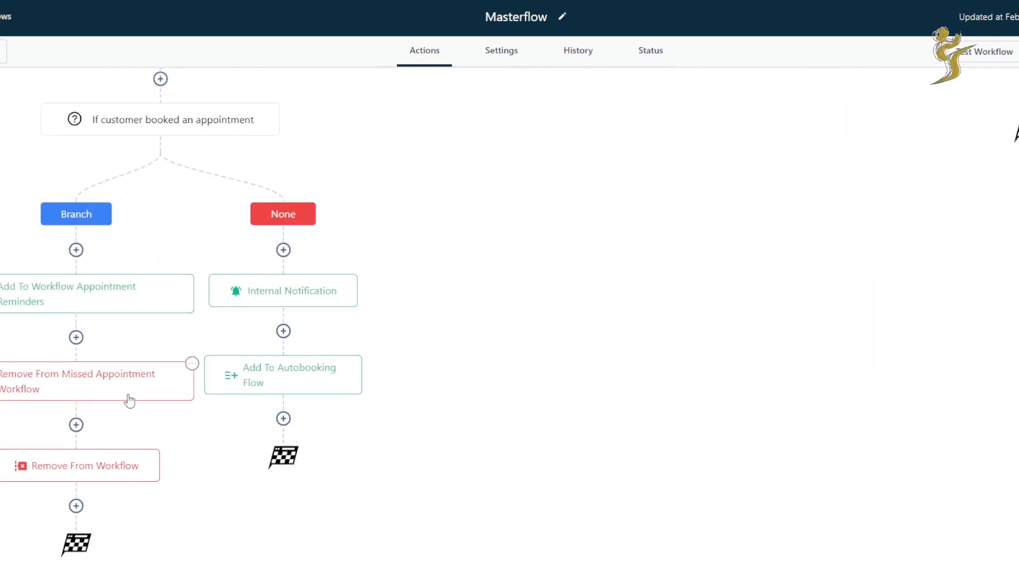
click(78, 381)
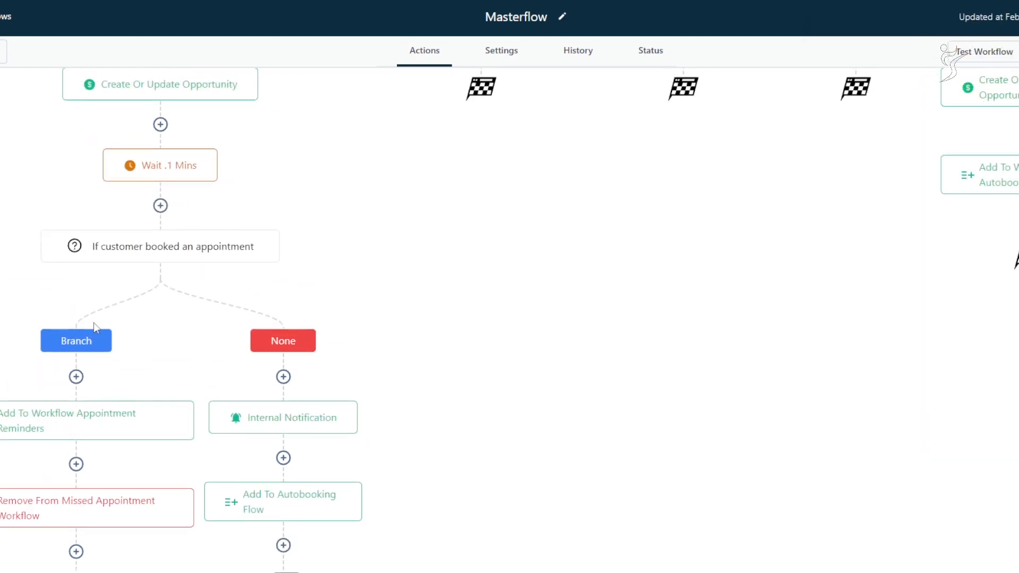
mouse_move(128, 480)
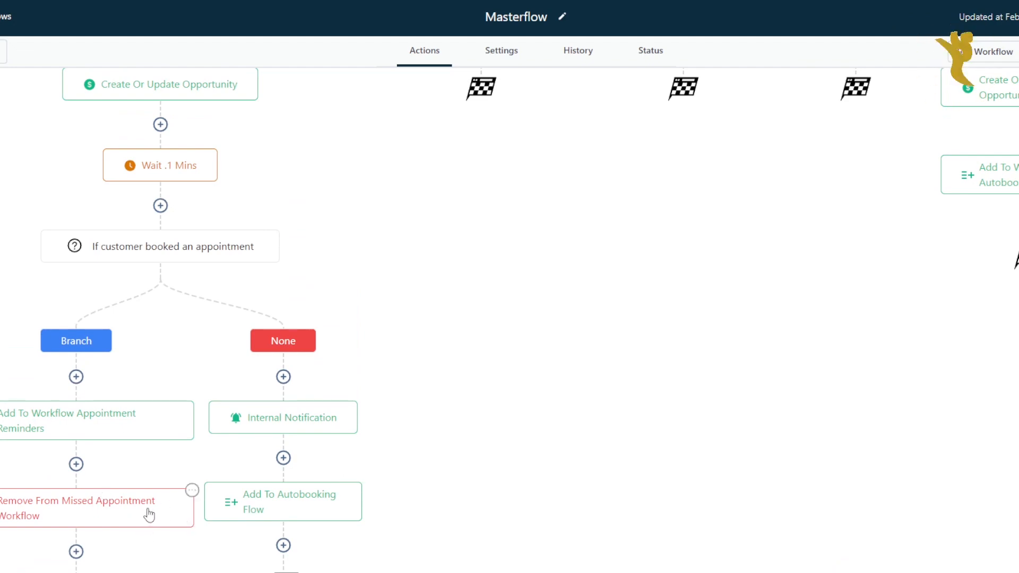
mouse_move(428, 399)
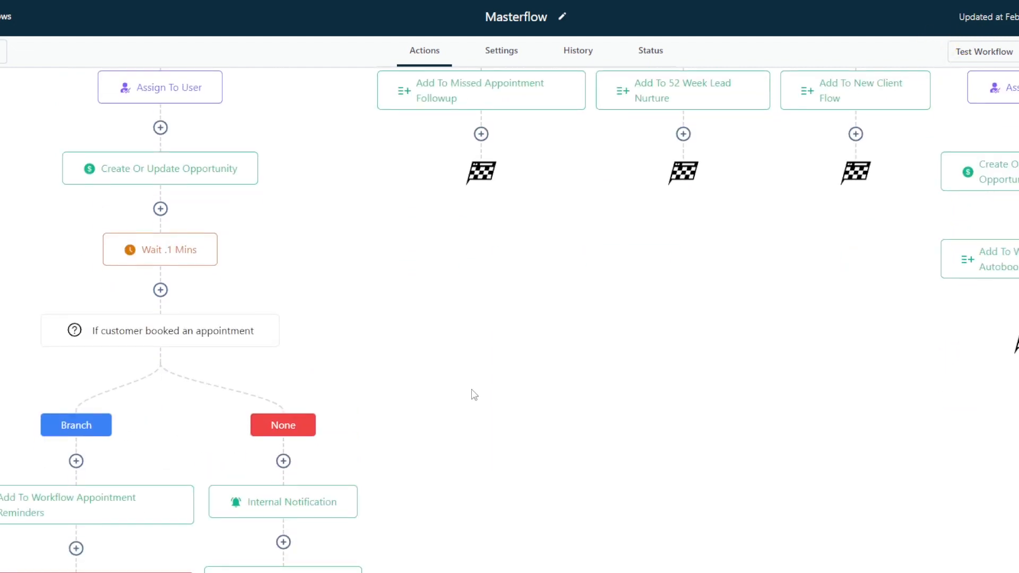
scroll(down, 3)
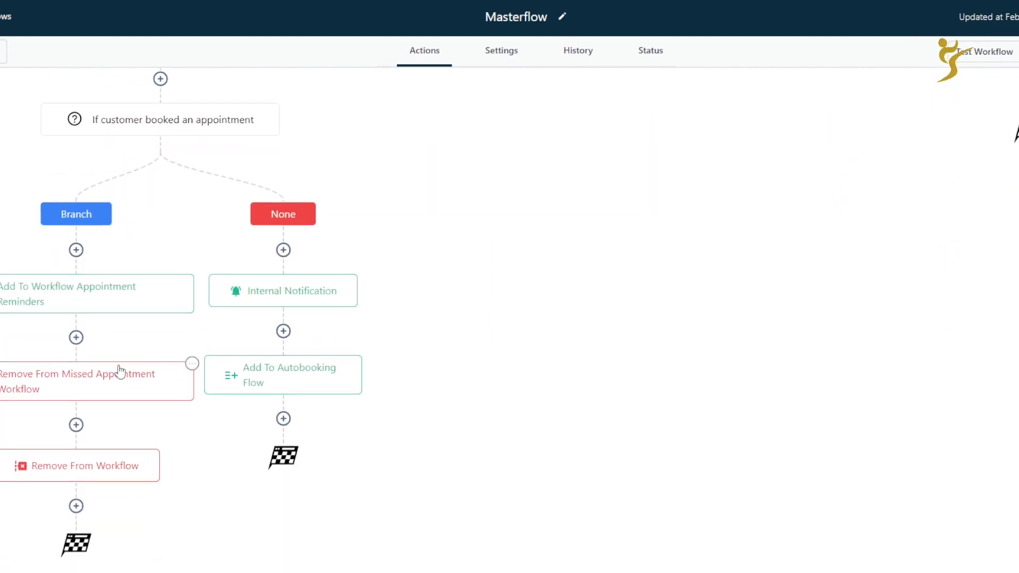
scroll(down, 3)
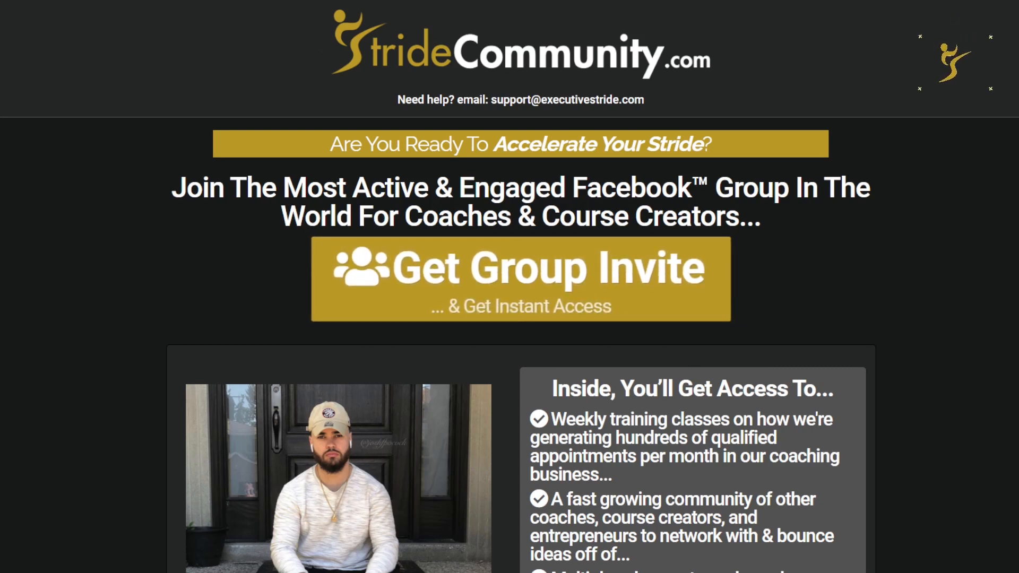
Scroll down and back up through the Stride Community page
scroll(down, 3)
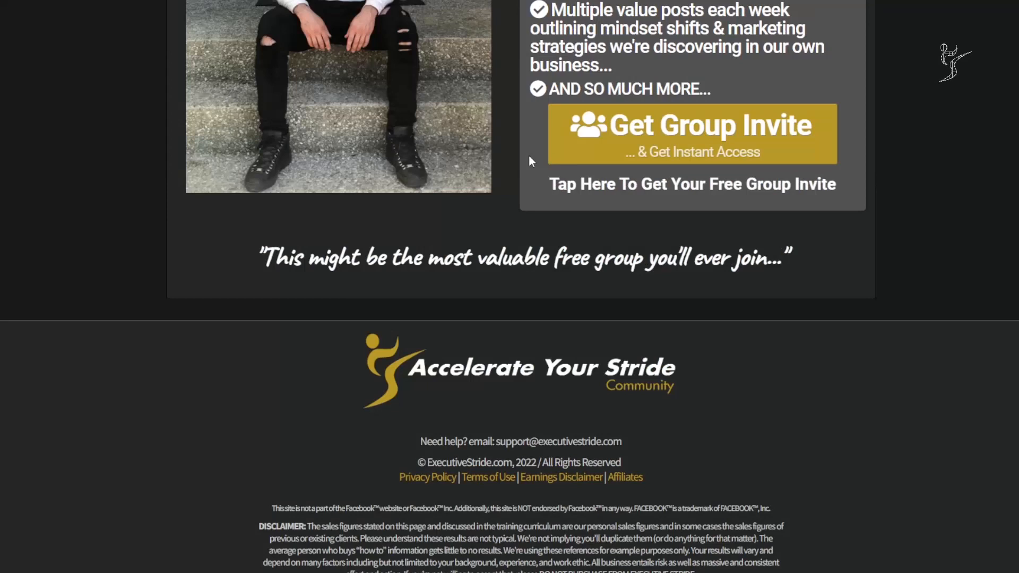
scroll(up, 3)
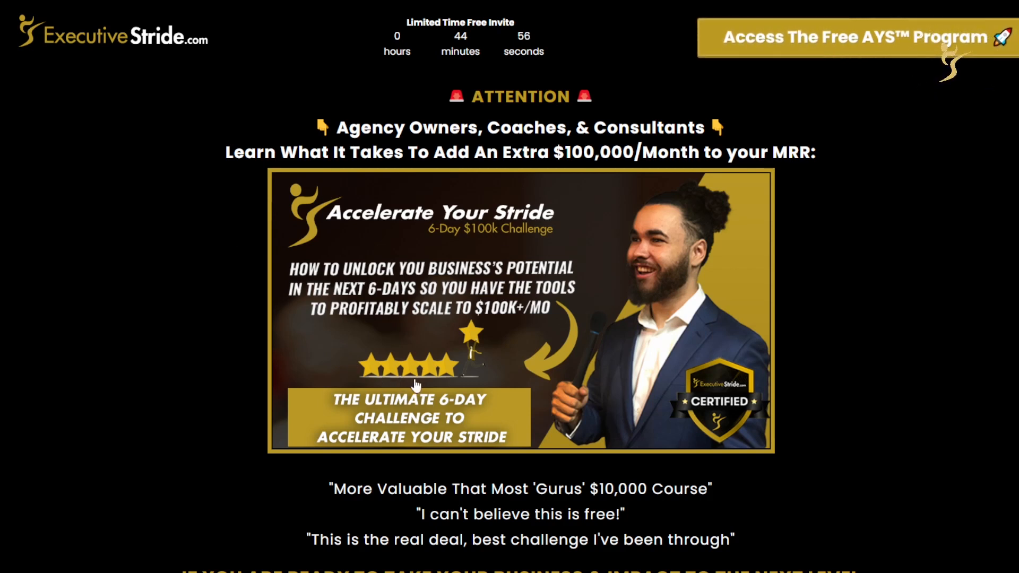
scroll(down, 3)
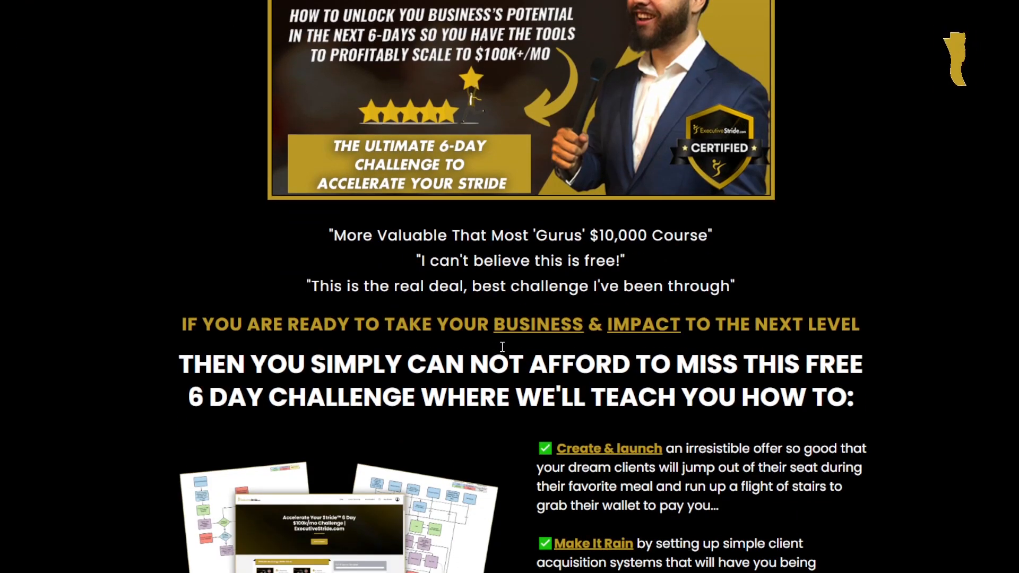
scroll(down, 3)
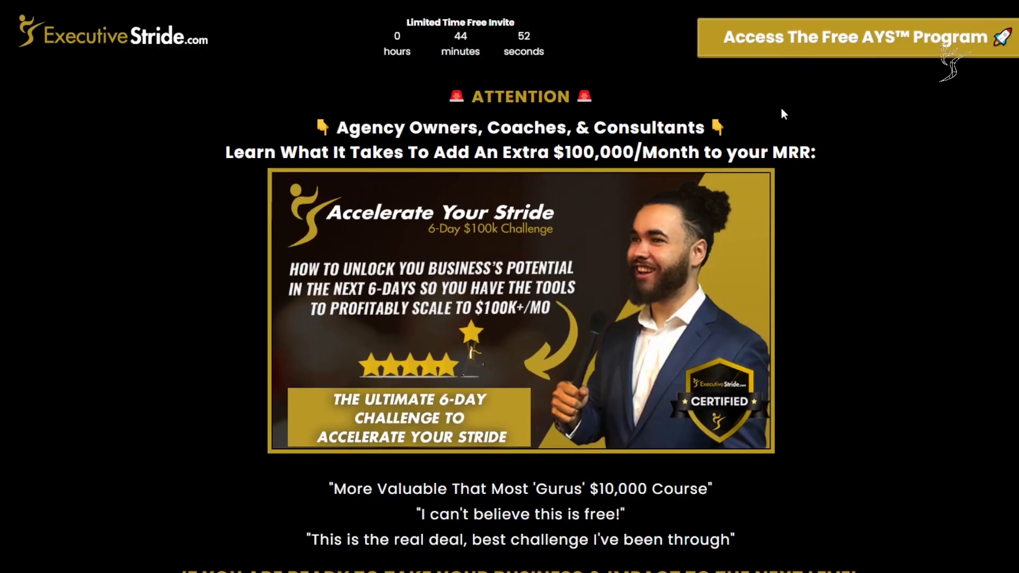
click(856, 37)
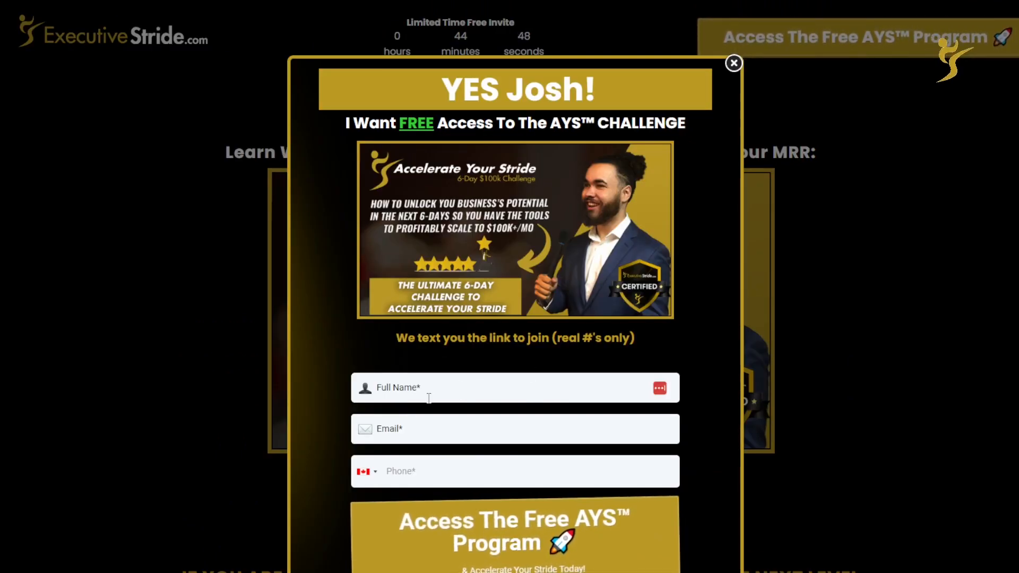
click(733, 63)
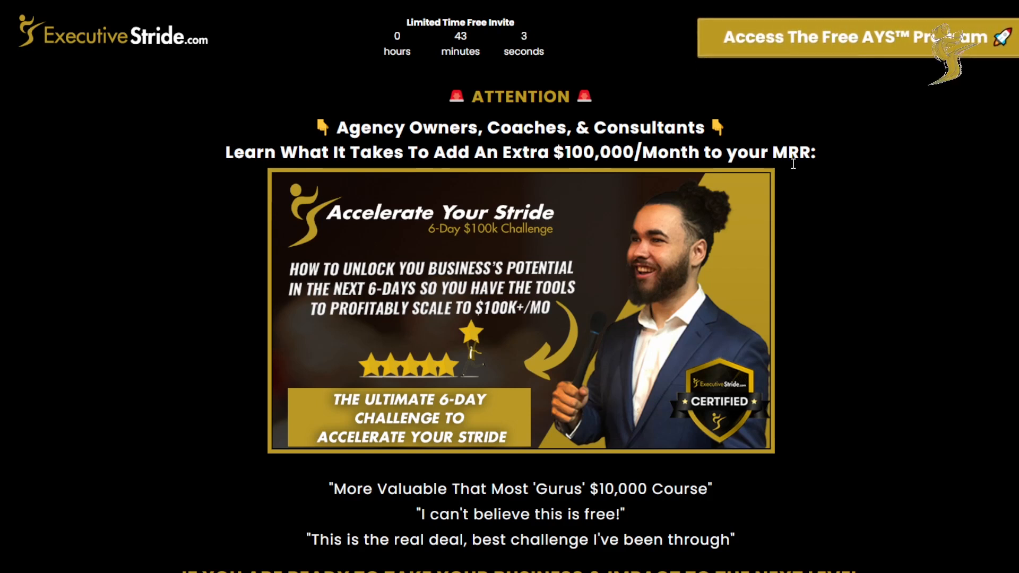
mouse_move(620, 242)
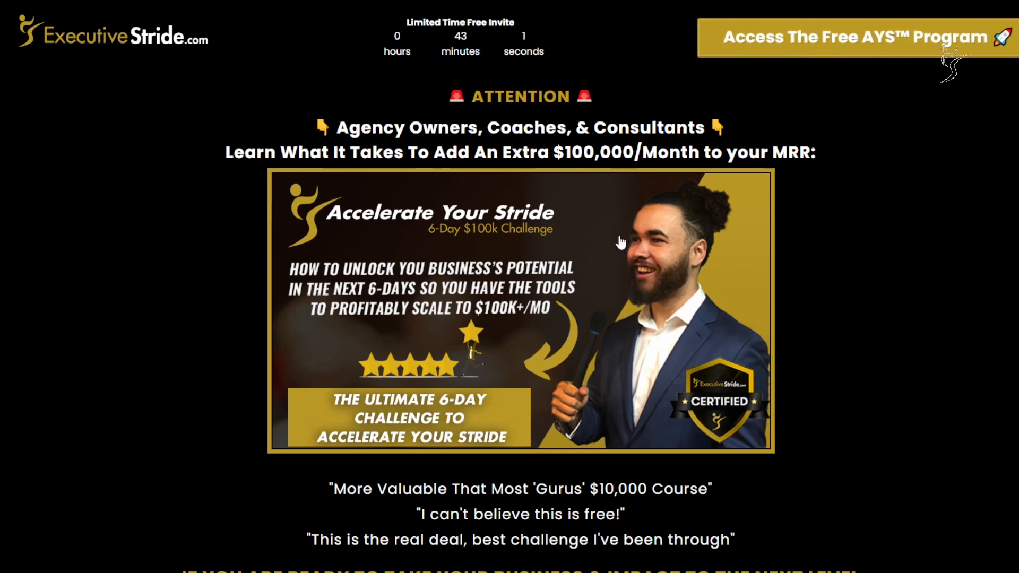